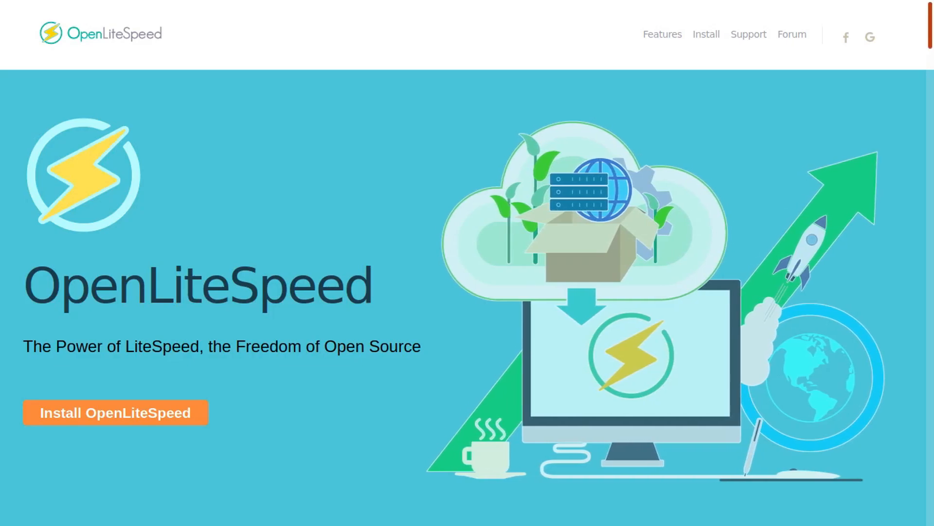
# - Log in to the Vultr account from the account menu and land on the empty Cloud Compute page
pyautogui.scroll(-3)
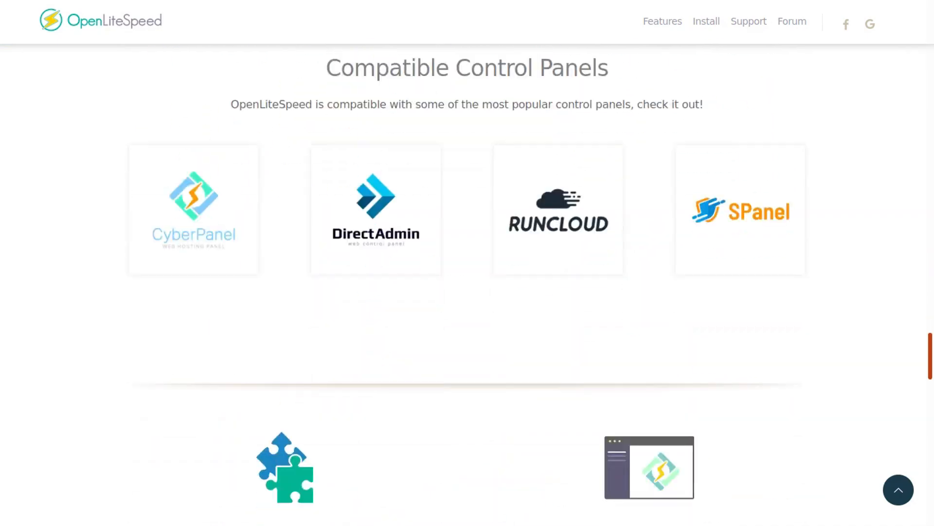
pyautogui.scroll(-3)
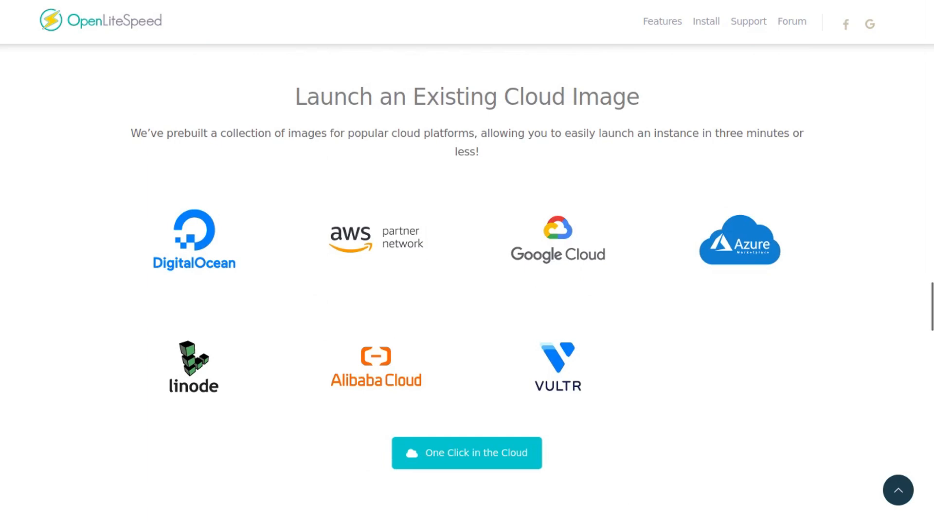
pyautogui.scroll(3)
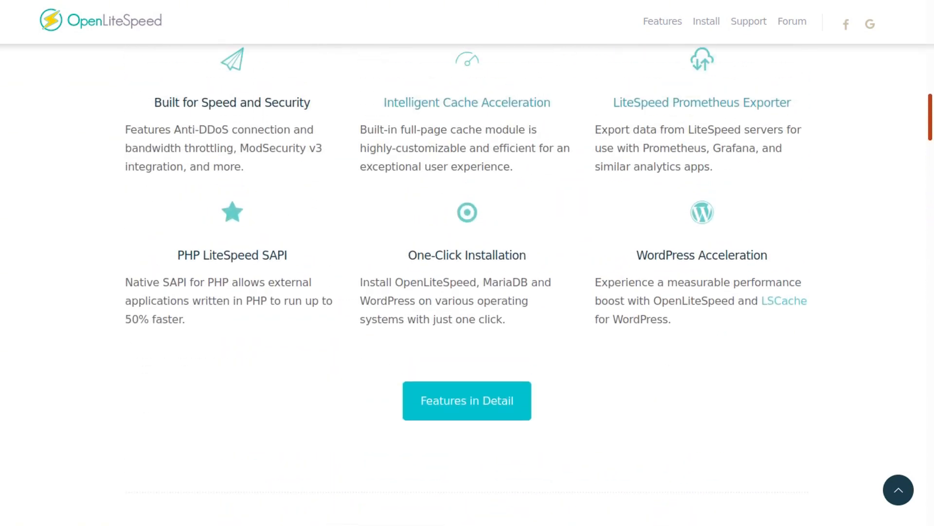
pyautogui.scroll(3)
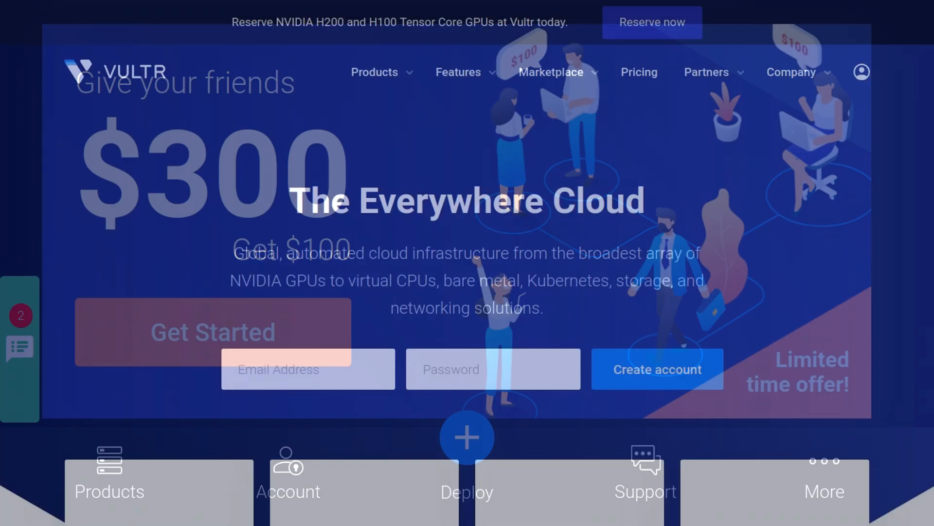
pyautogui.click(861, 72)
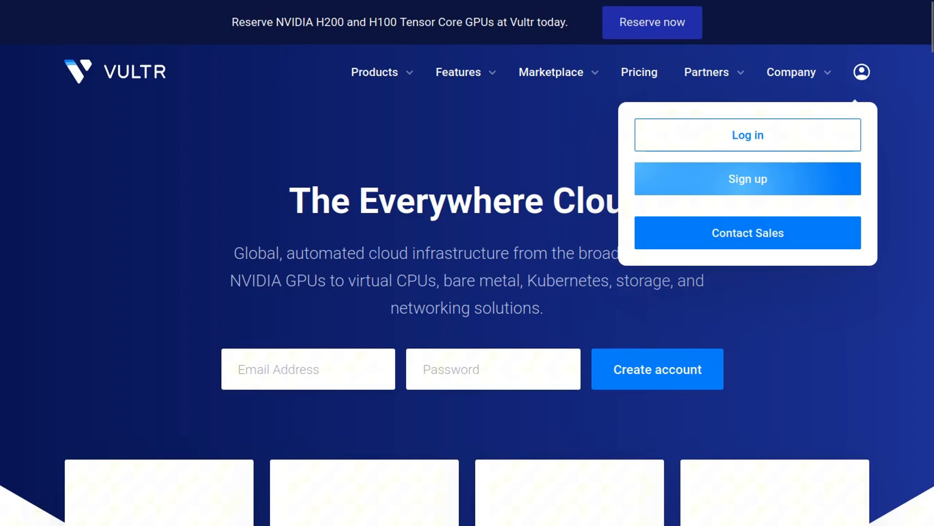
pyautogui.click(747, 179)
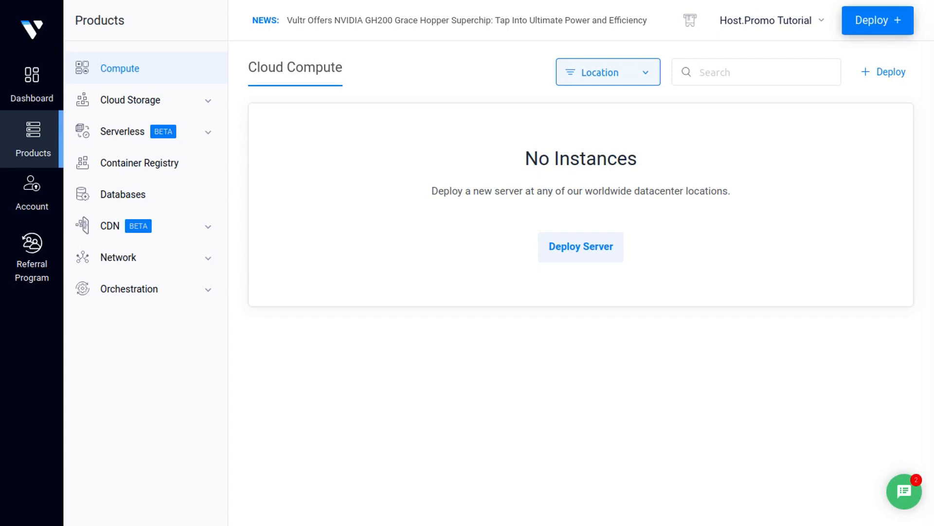
# - Start deploying a new server and choose Silicon Valley as its location
pyautogui.click(877, 20)
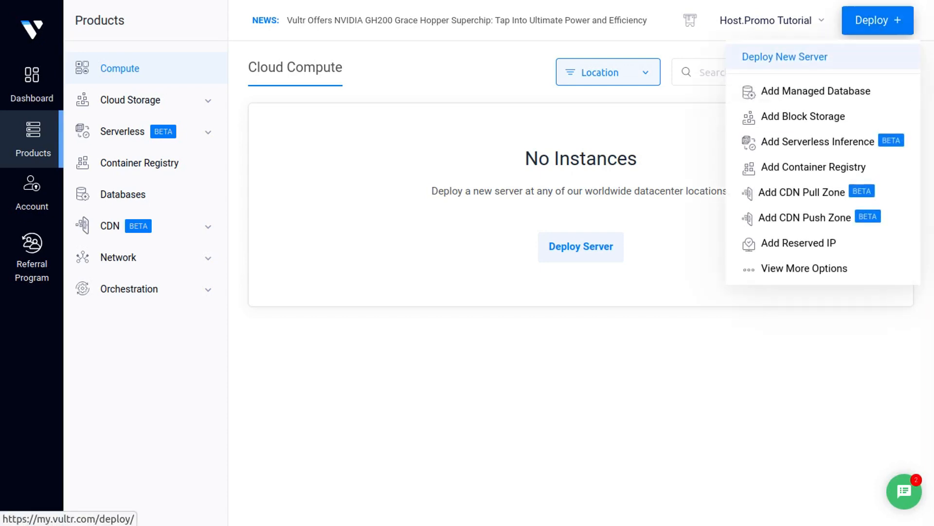
pyautogui.click(785, 57)
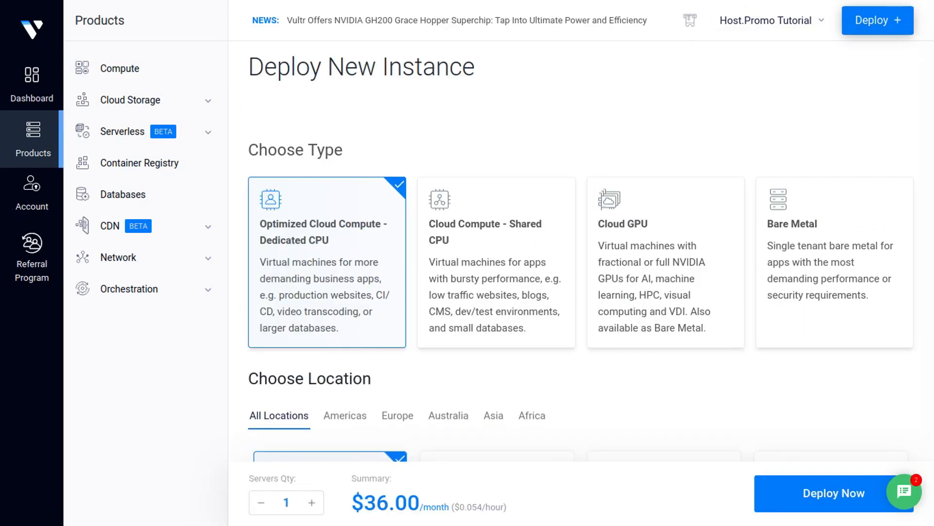
pyautogui.scroll(-3)
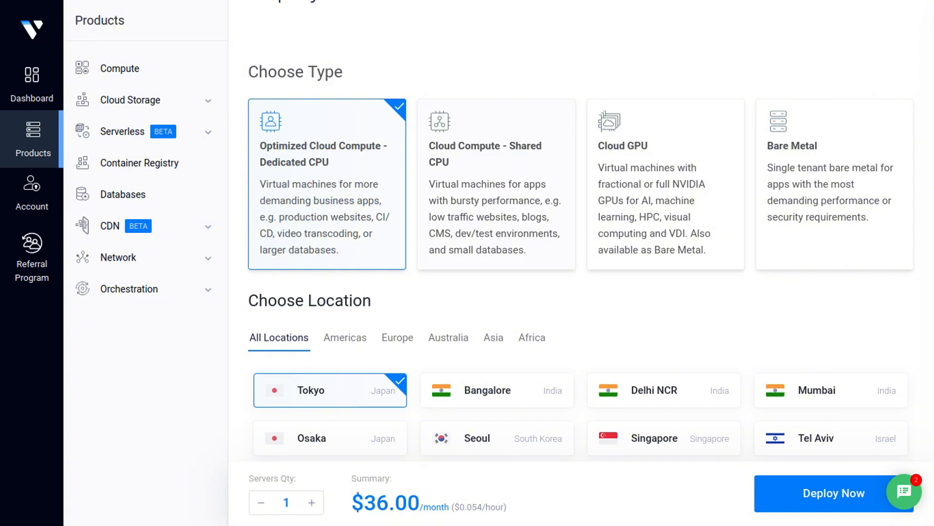
pyautogui.scroll(-3)
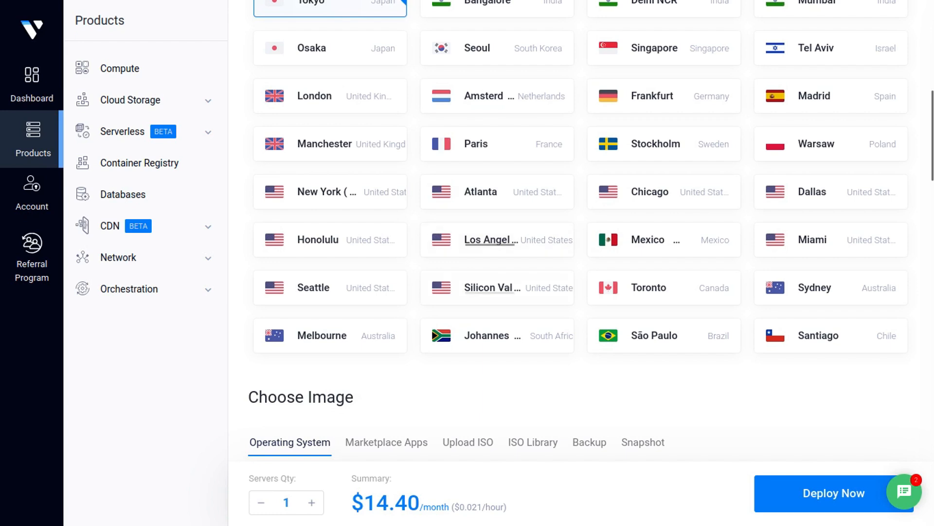
pyautogui.click(496, 288)
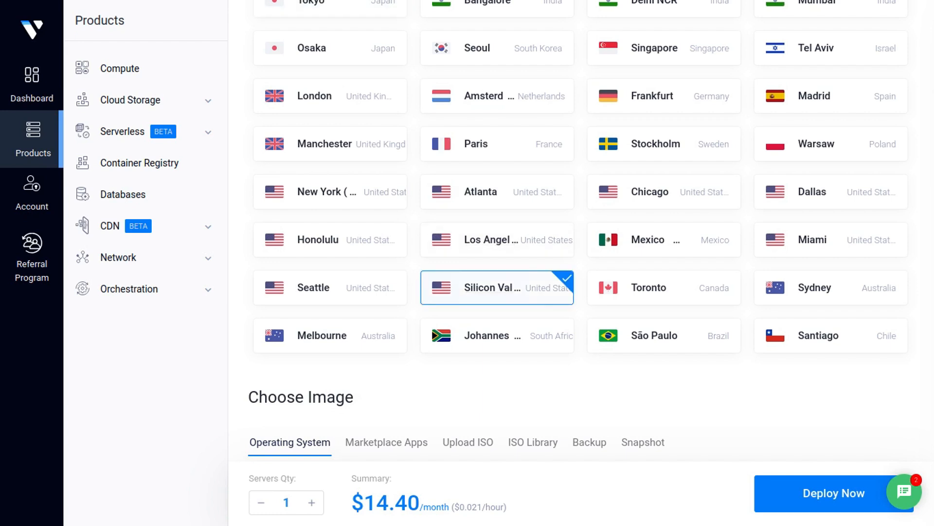
pyautogui.scroll(-3)
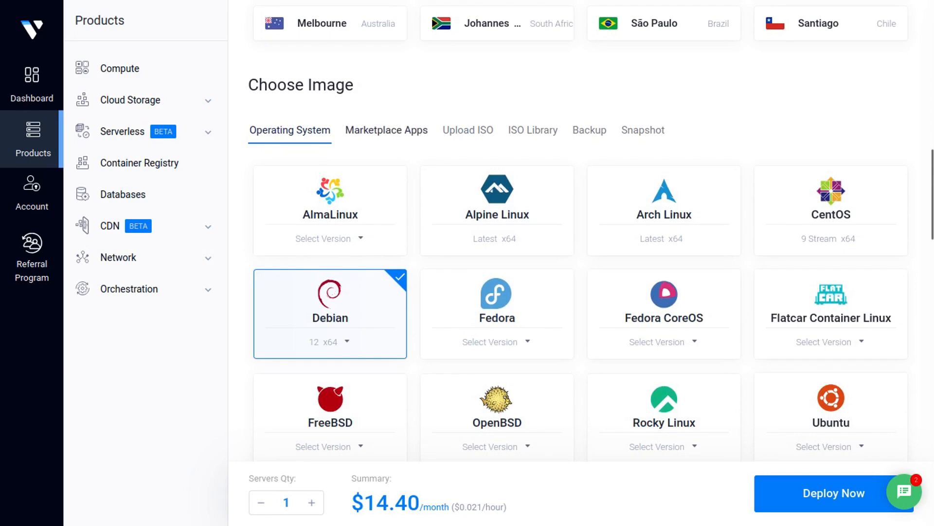
# - Choose the OpenLiteSpeed WordPress marketplace app image on the 50 GB NVMe plan
pyautogui.click(387, 129)
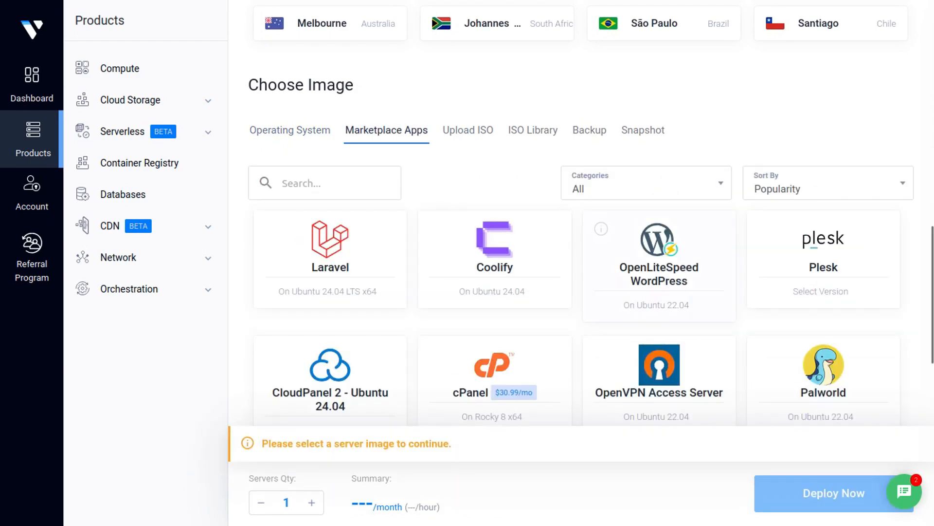
pyautogui.click(658, 261)
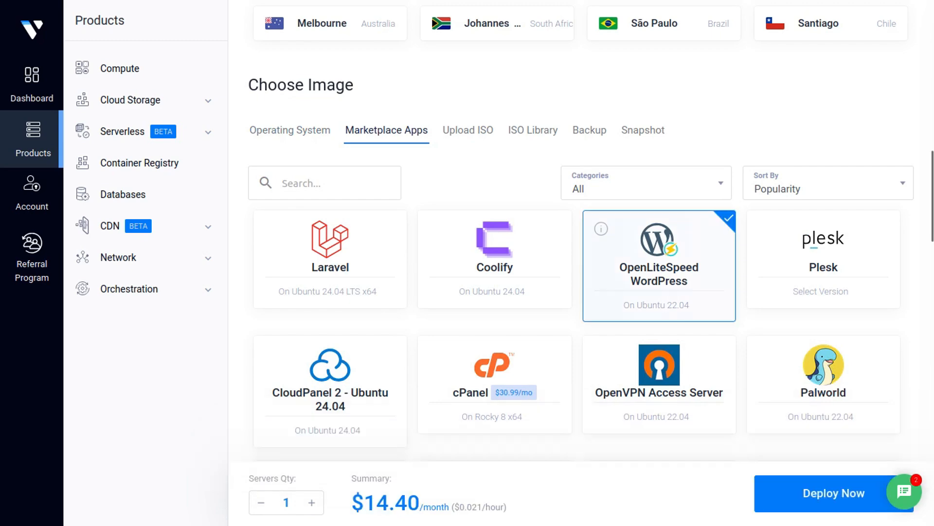
pyautogui.scroll(-3)
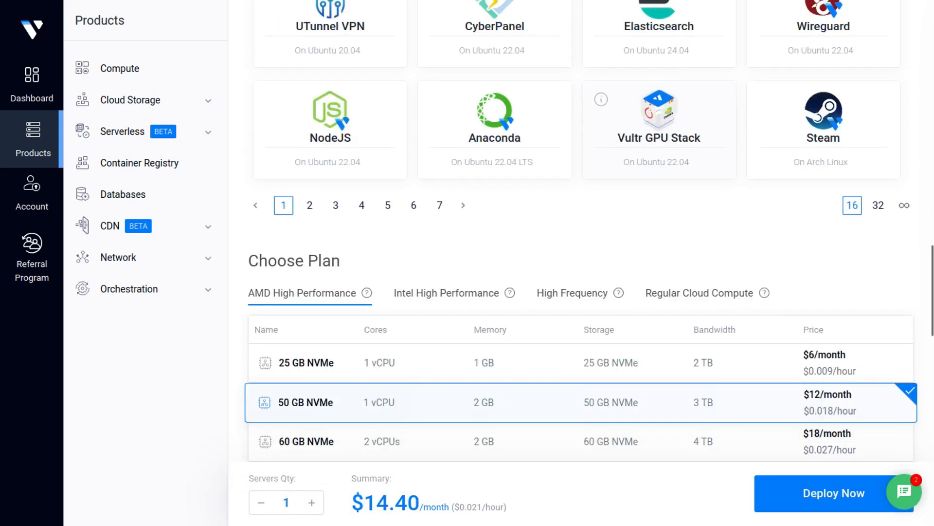
pyautogui.scroll(-3)
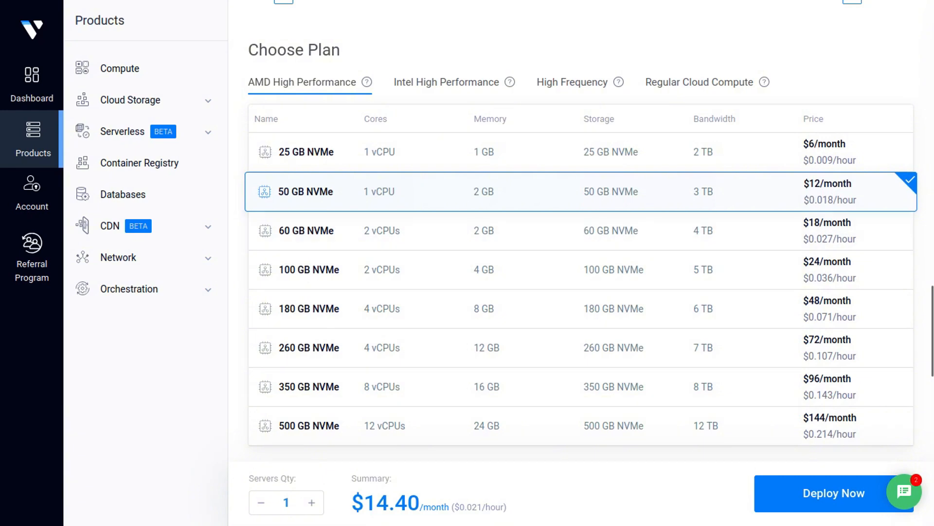
pyautogui.scroll(-3)
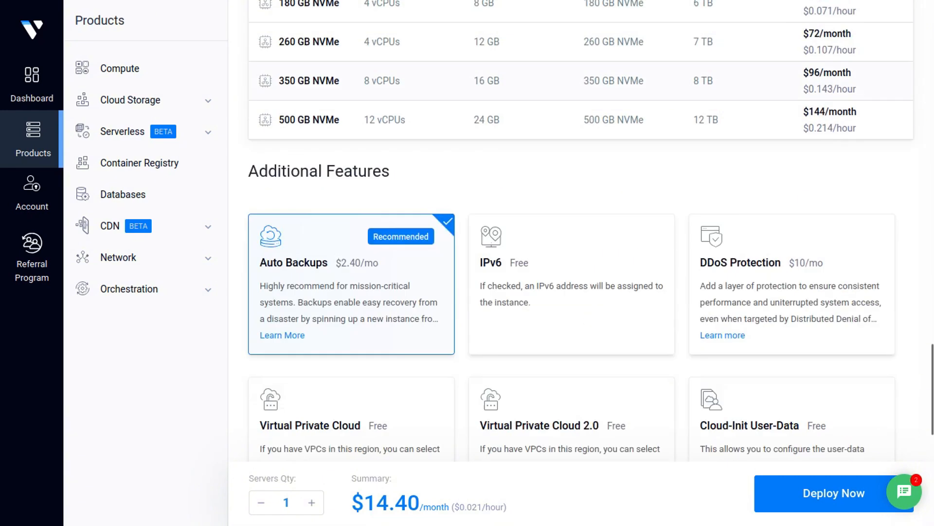
pyautogui.scroll(-3)
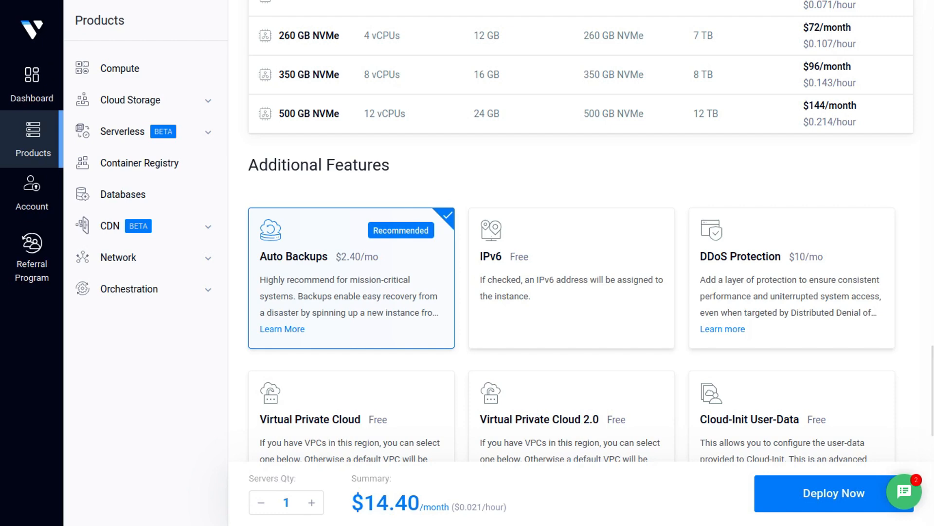
# - Disable Auto Backups for the server, acknowledging the risks
pyautogui.click(446, 216)
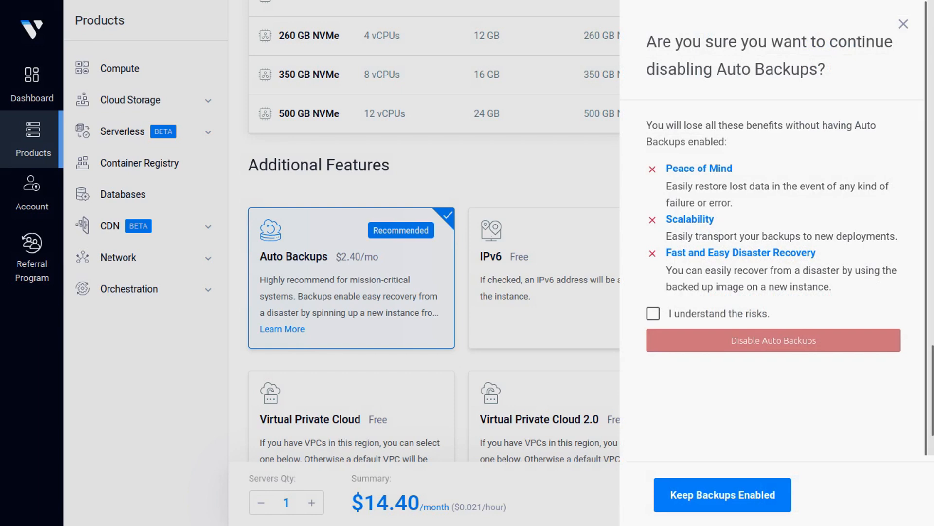
pyautogui.click(653, 313)
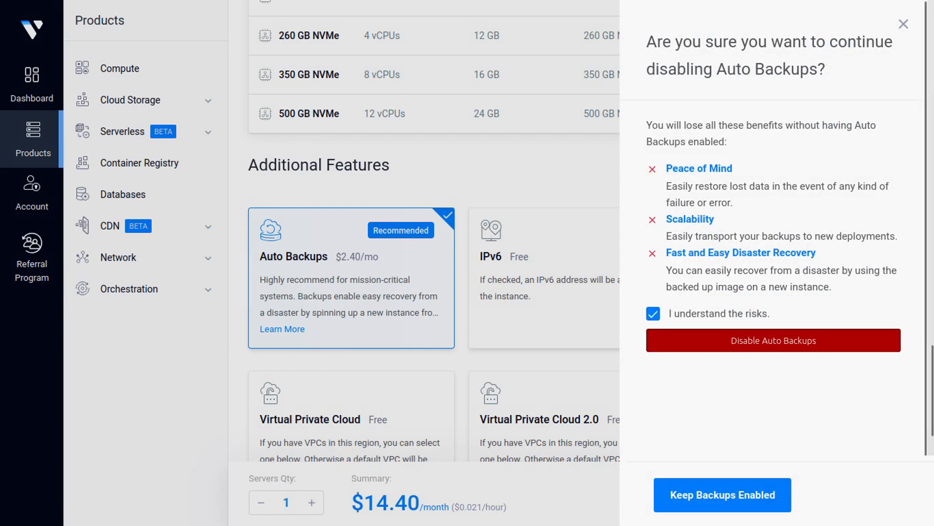
pyautogui.click(773, 341)
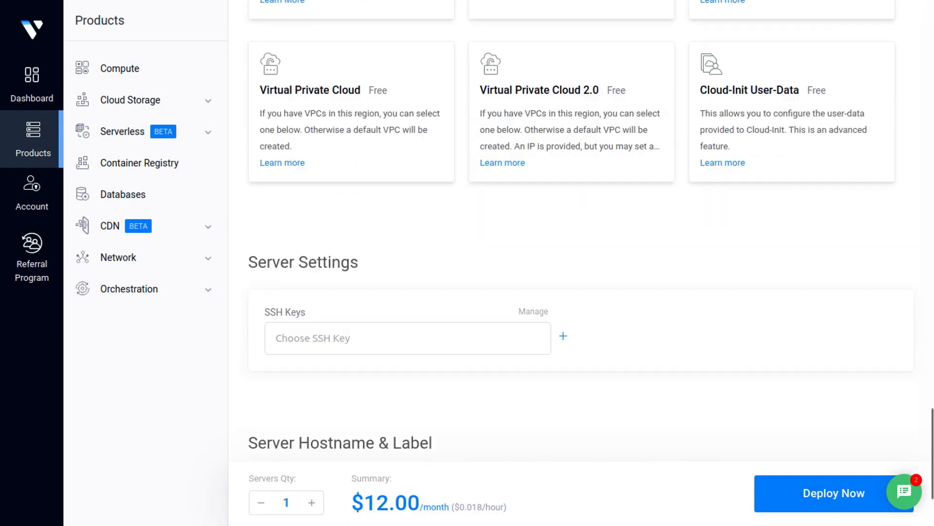
# - Set the server hostname and label to lucky28.link and deploy it
pyautogui.scroll(-3)
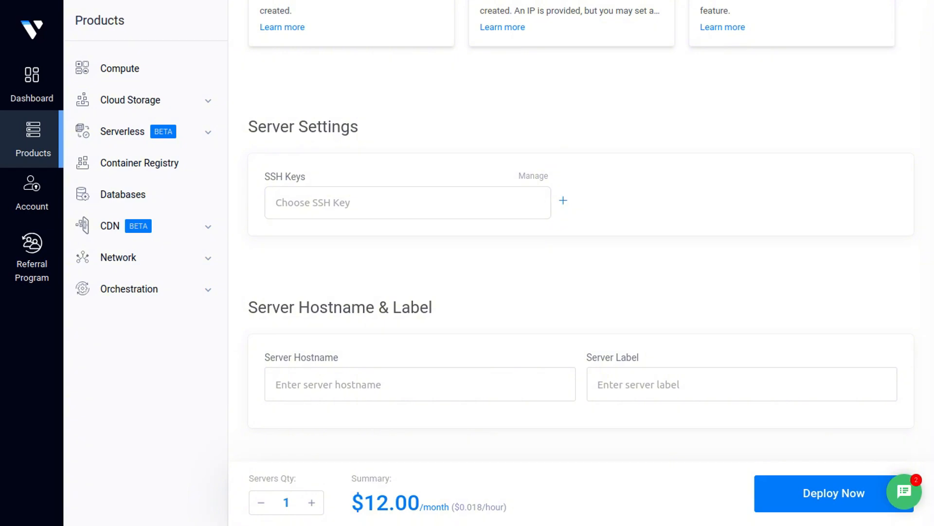
pyautogui.click(420, 383)
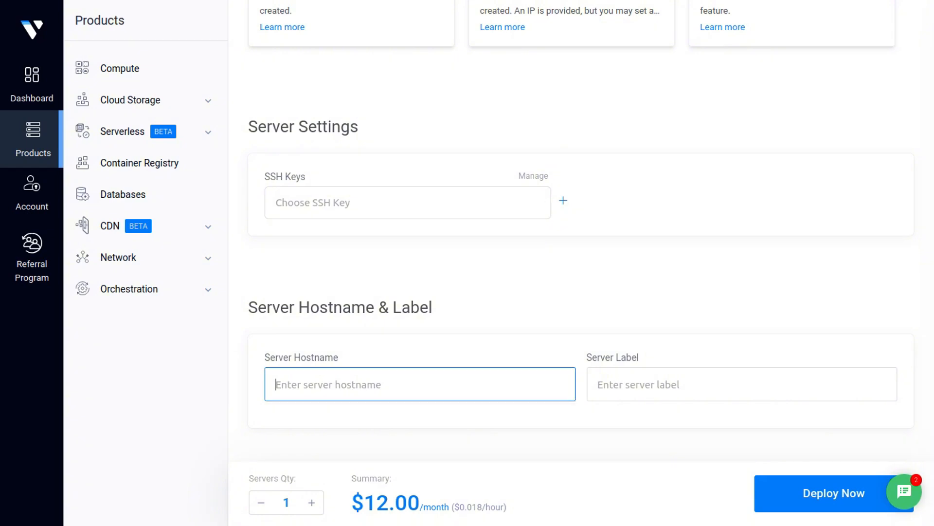
pyautogui.write('lucky28.link')
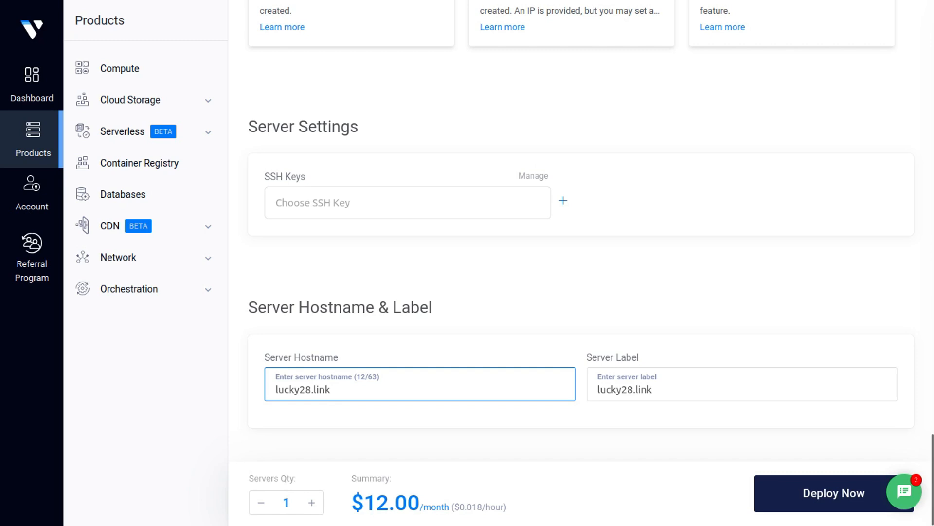
pyautogui.click(833, 493)
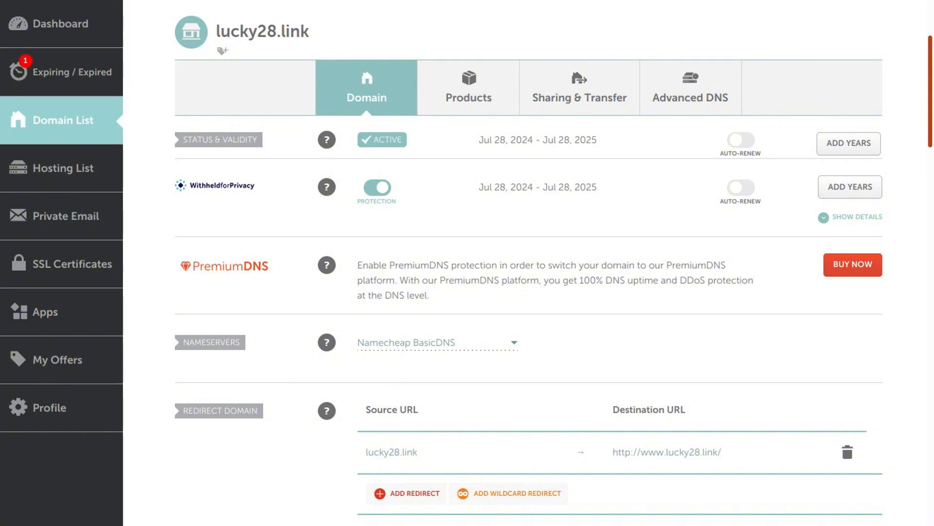
# - Switch lucky28.link to Custom DNS with nameservers ns1.vultr.com and ns2.vultr.com and save
pyautogui.scroll(-3)
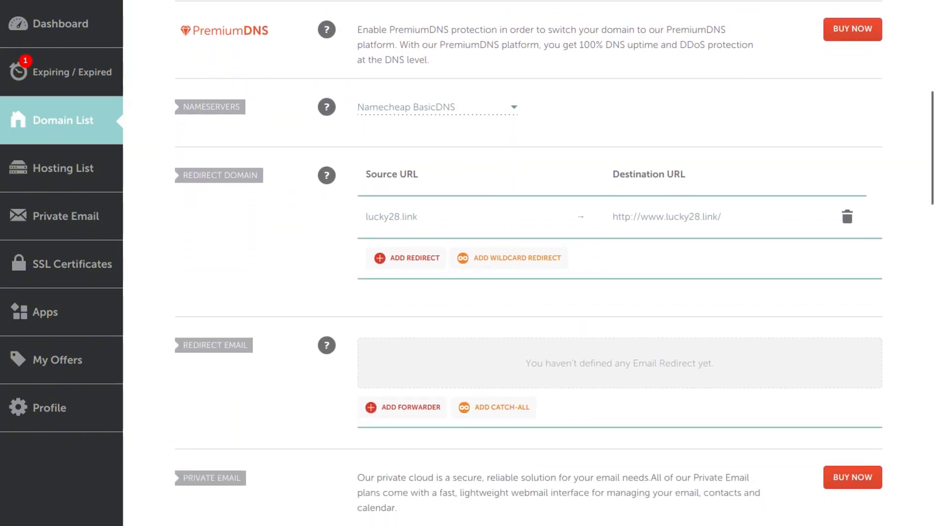
pyautogui.moveTo(326, 107)
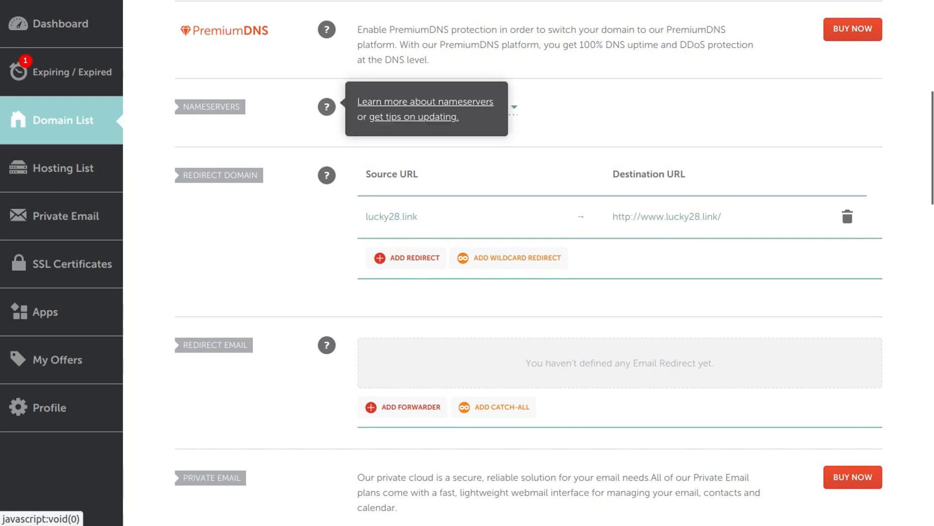
pyautogui.moveTo(327, 107)
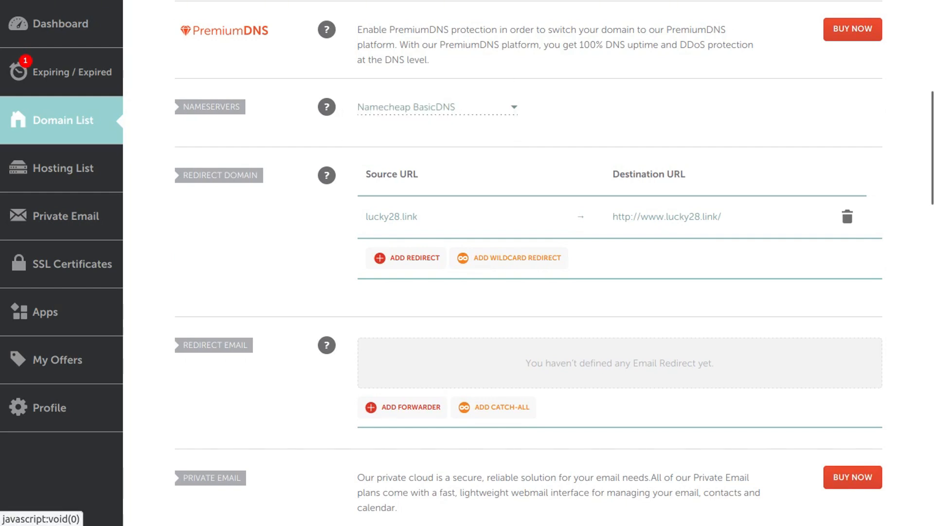
pyautogui.click(435, 107)
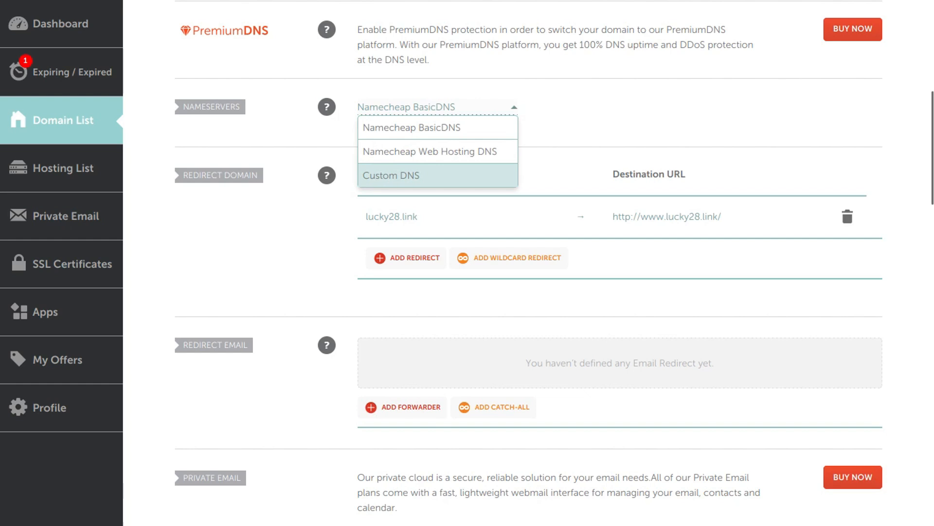
pyautogui.click(390, 174)
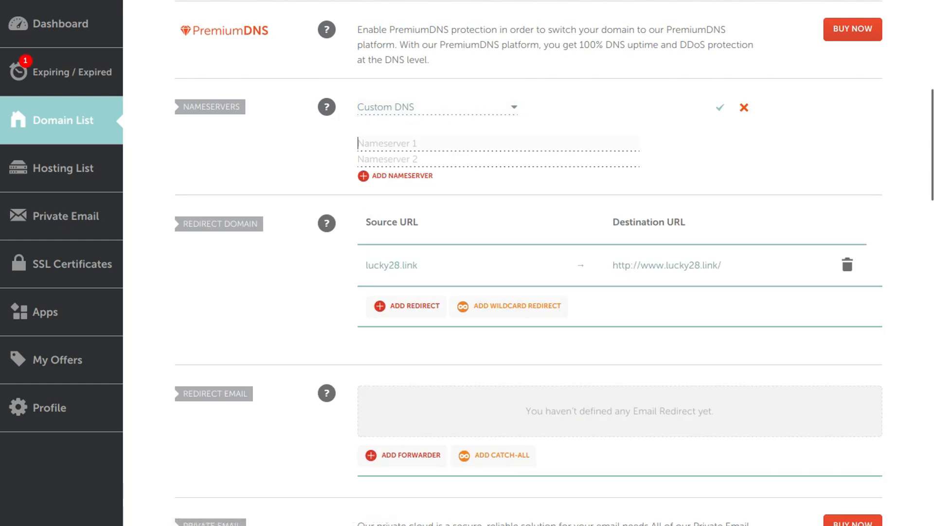
pyautogui.write('ns1.vultr')
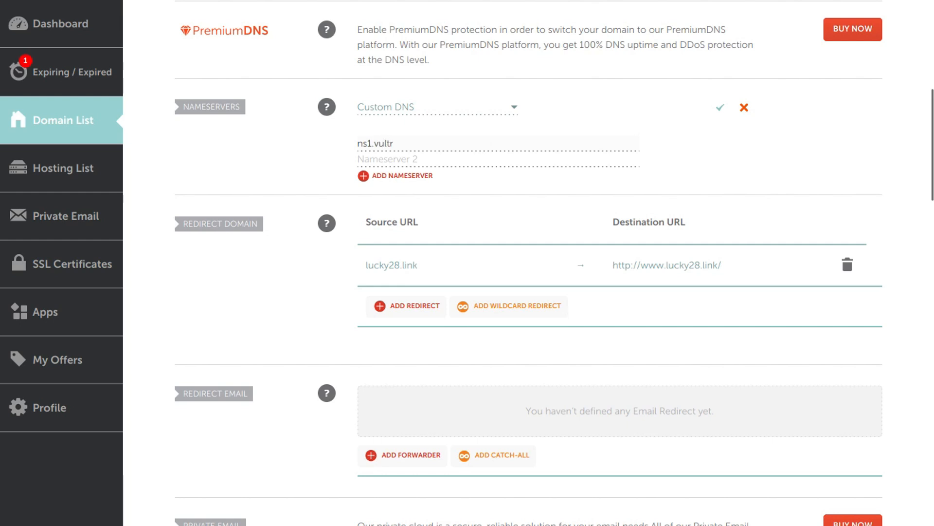
pyautogui.write('.com')
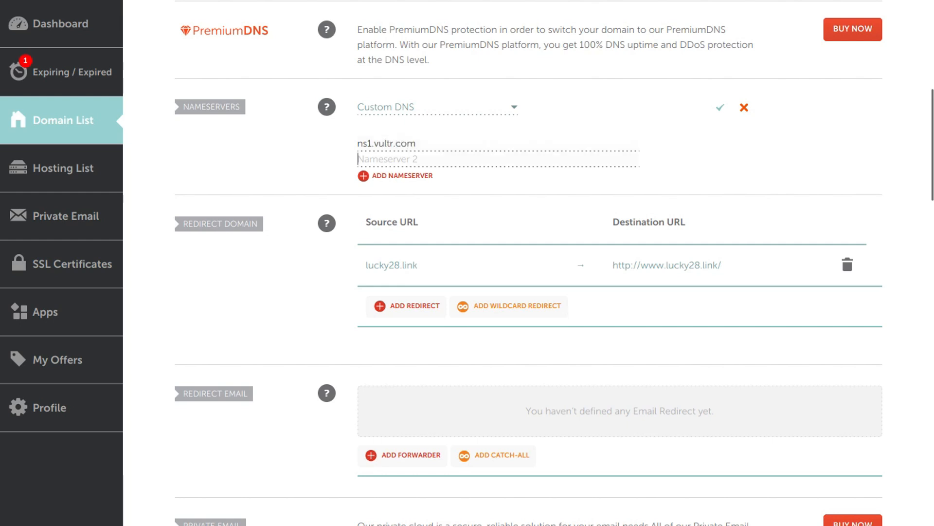
pyautogui.write('ns2.v')
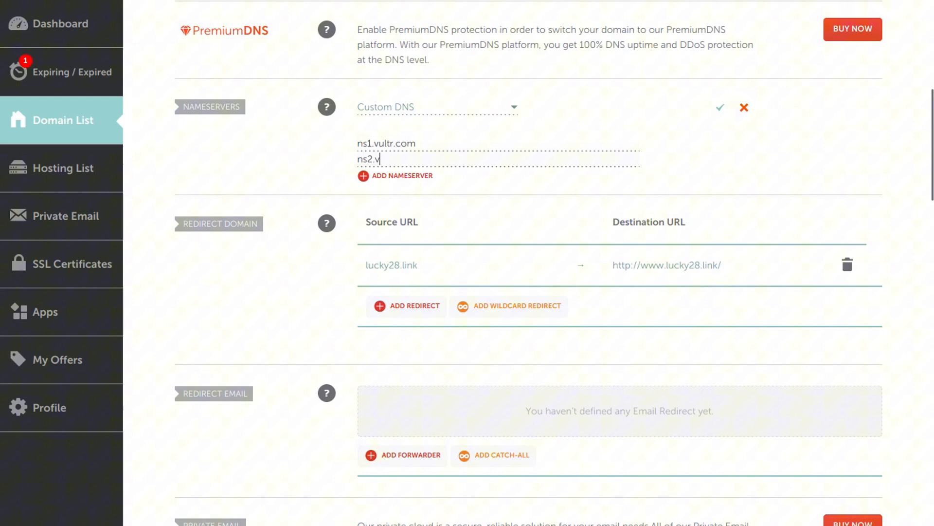
pyautogui.write('ultr.com')
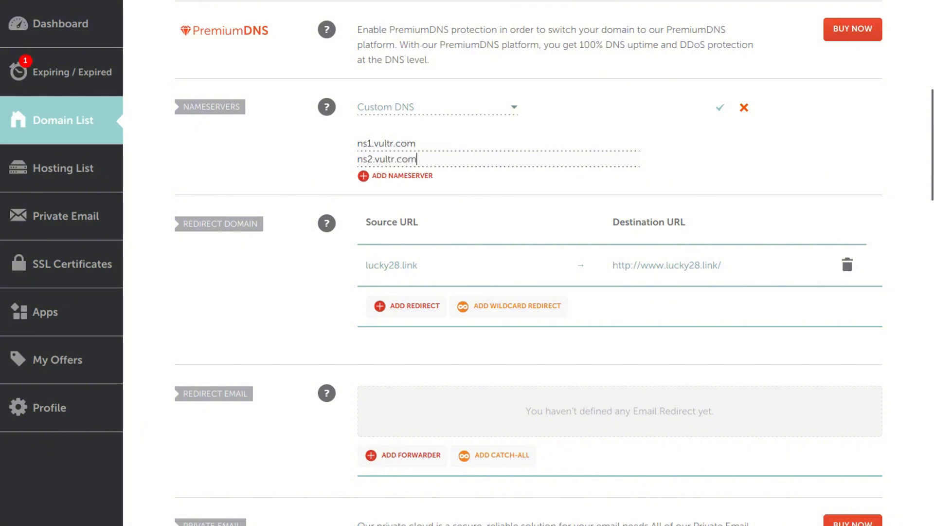
pyautogui.moveTo(719, 108)
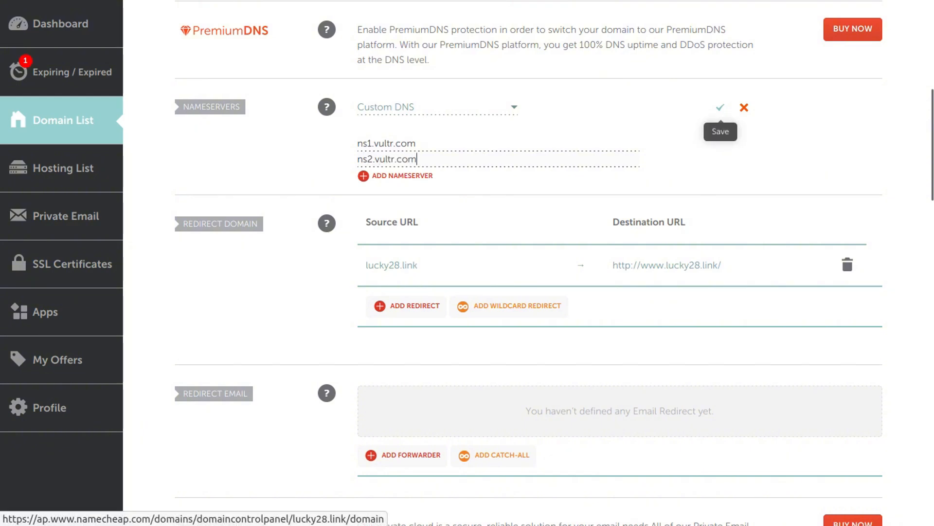
pyautogui.click(719, 107)
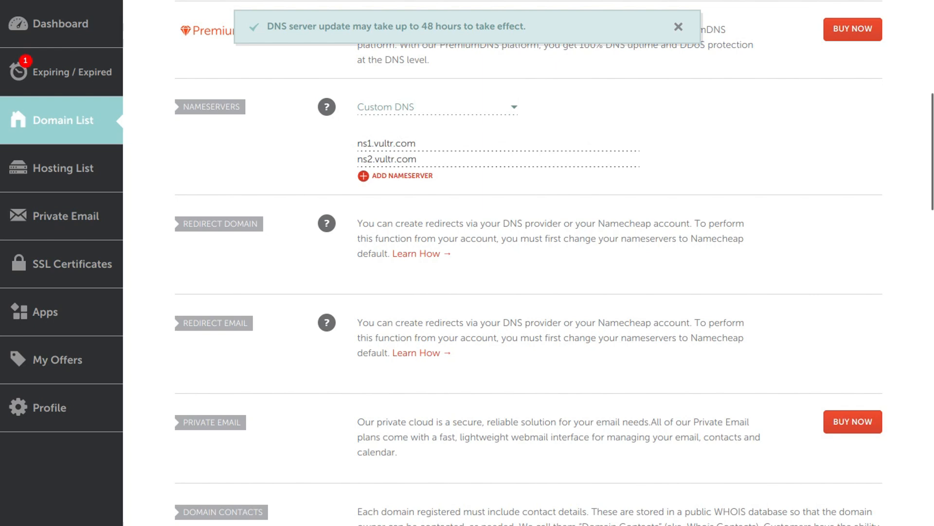
pyautogui.click(678, 27)
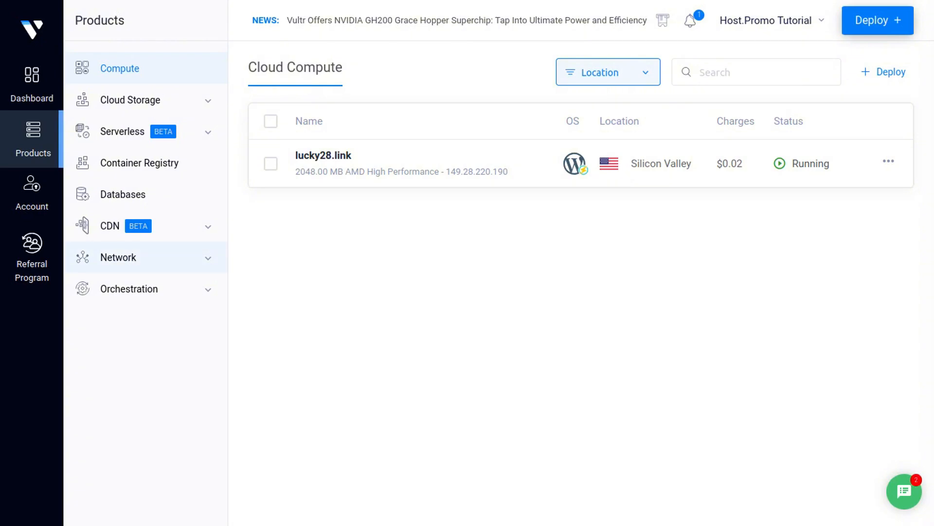
# - Add lucky28.link to Vultr DNS pointing at the new server instance's IP
pyautogui.click(118, 257)
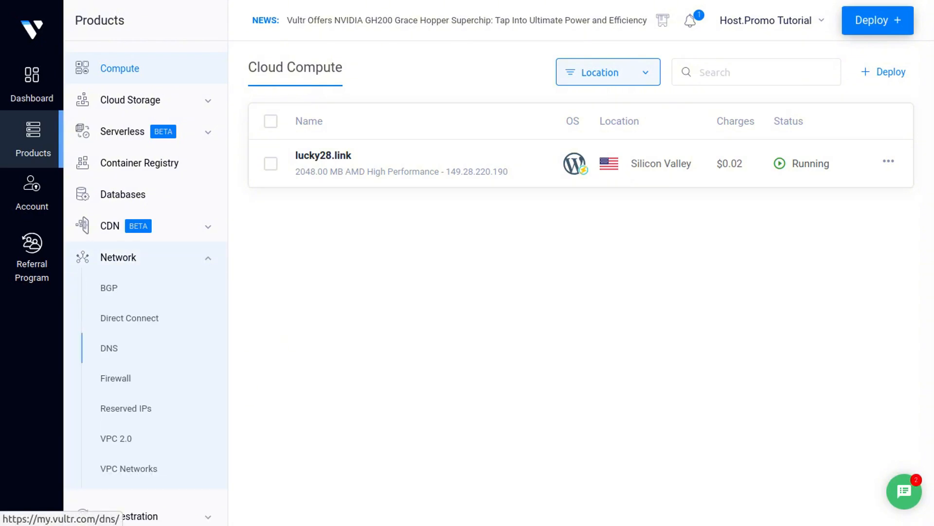
pyautogui.click(109, 347)
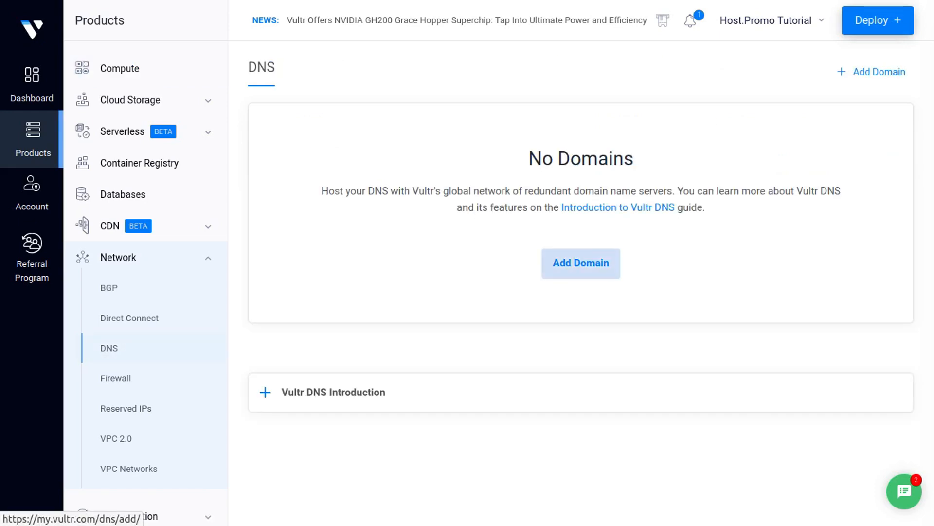
pyautogui.click(580, 263)
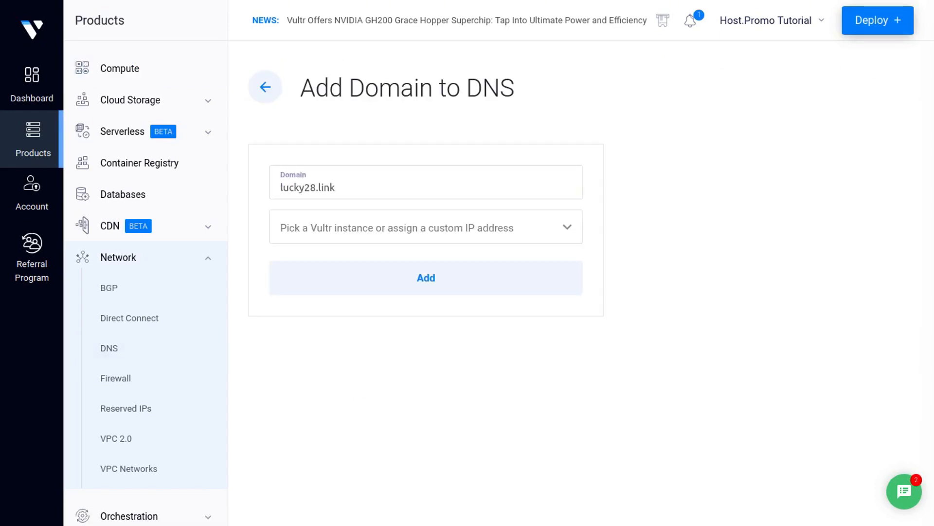
pyautogui.click(425, 228)
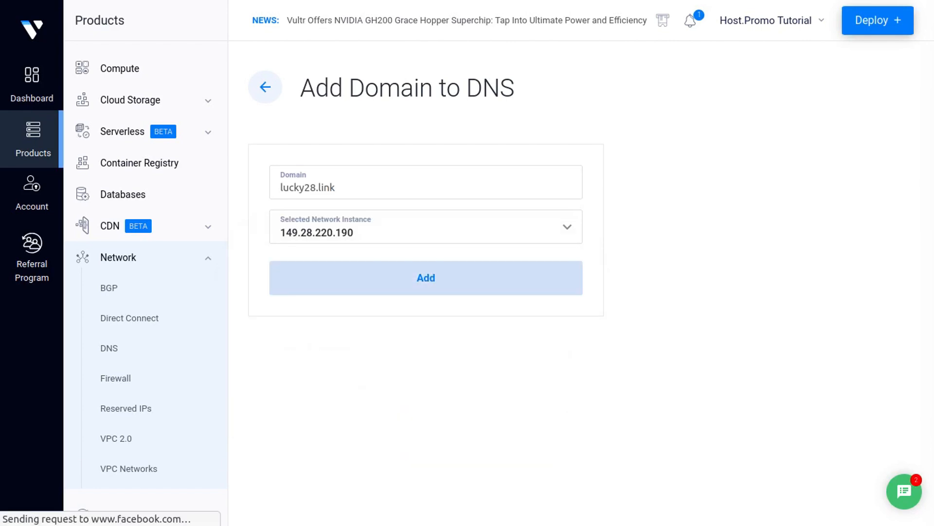
pyautogui.click(426, 277)
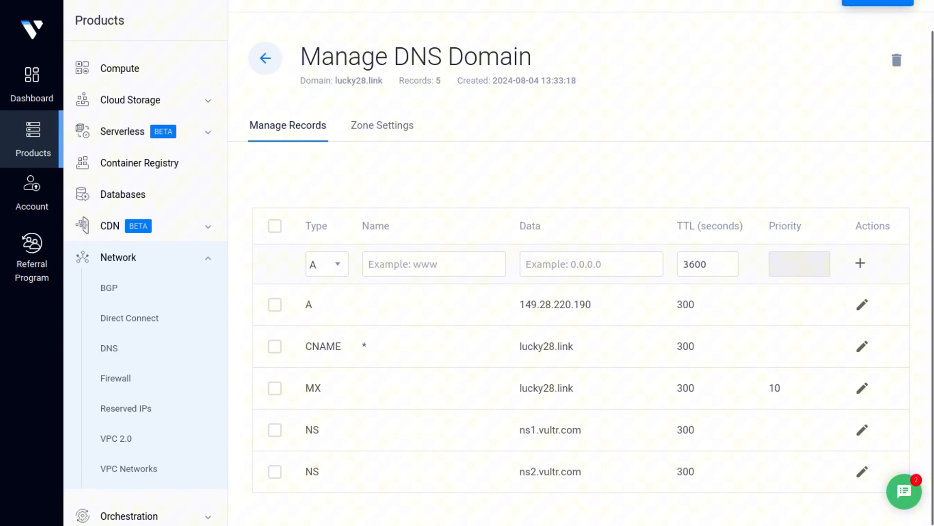
# - Add a www A record pointing to 149.28.220.190 and return to the server list
pyautogui.write('www')
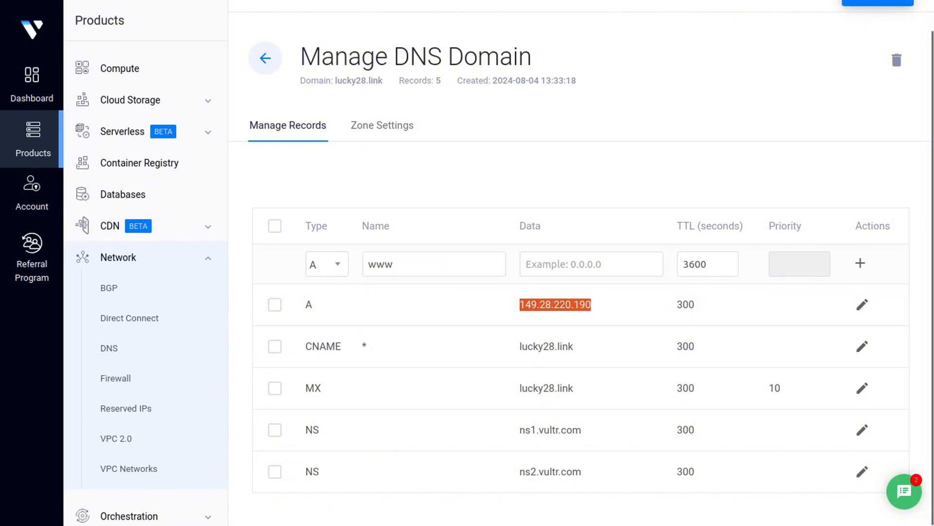
pyautogui.write('149.28.220.190')
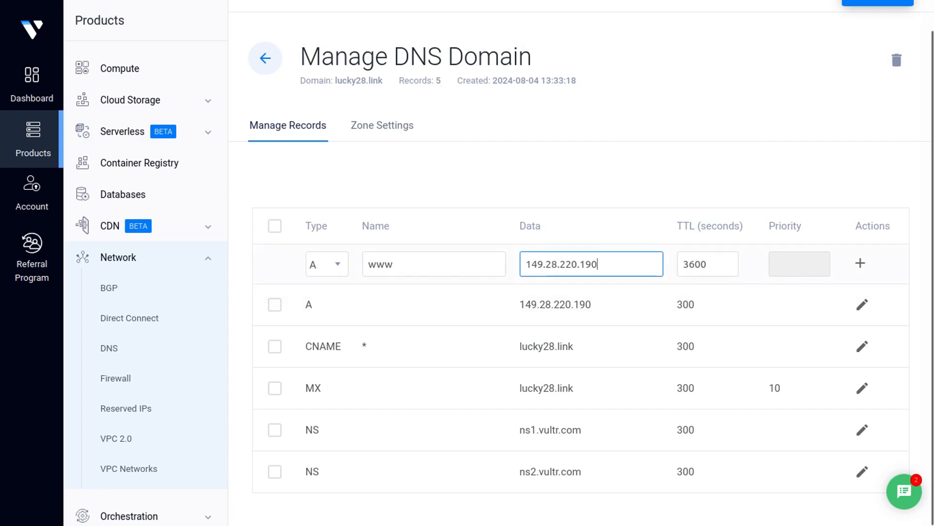
pyautogui.moveTo(859, 262)
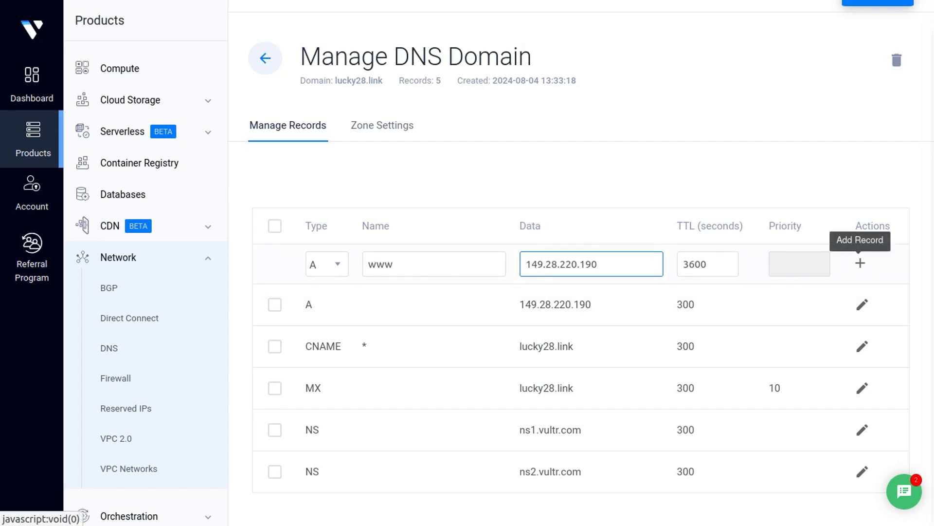
pyautogui.click(860, 263)
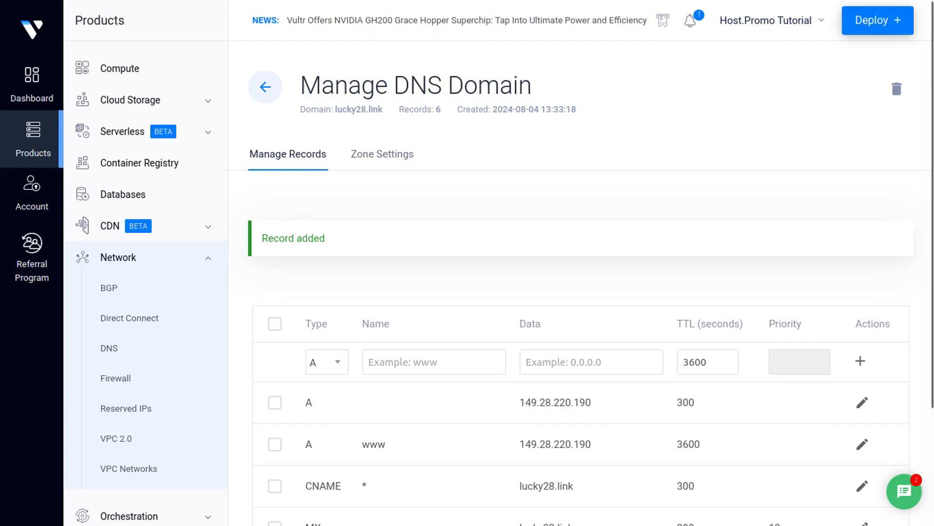
pyautogui.scroll(-3)
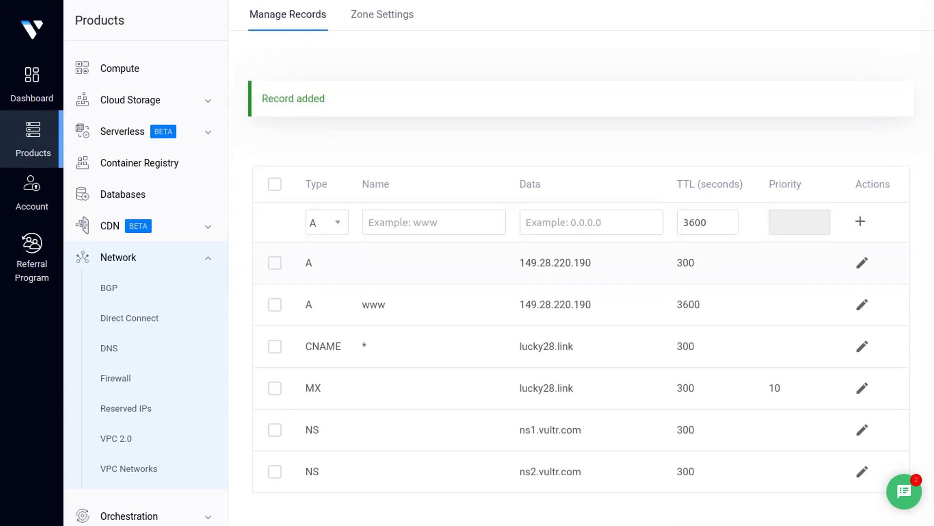
pyautogui.click(119, 69)
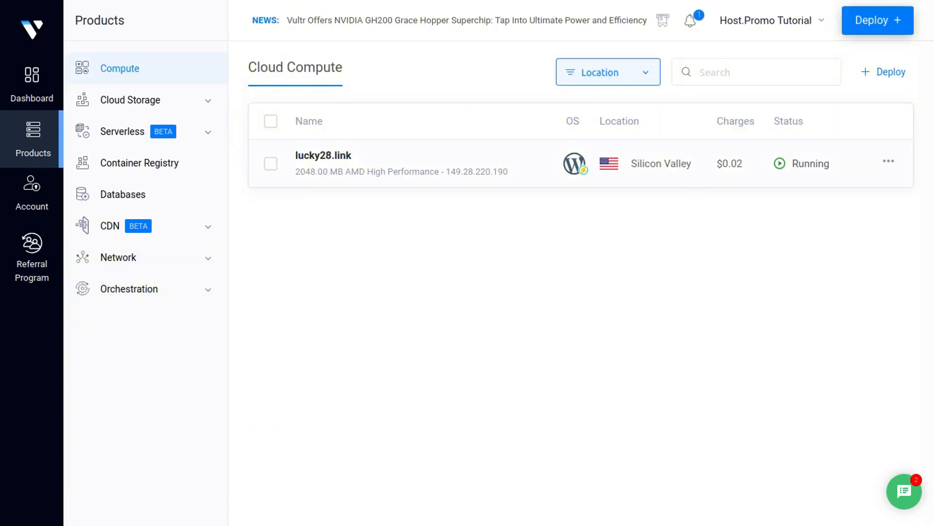
pyautogui.moveTo(477, 171)
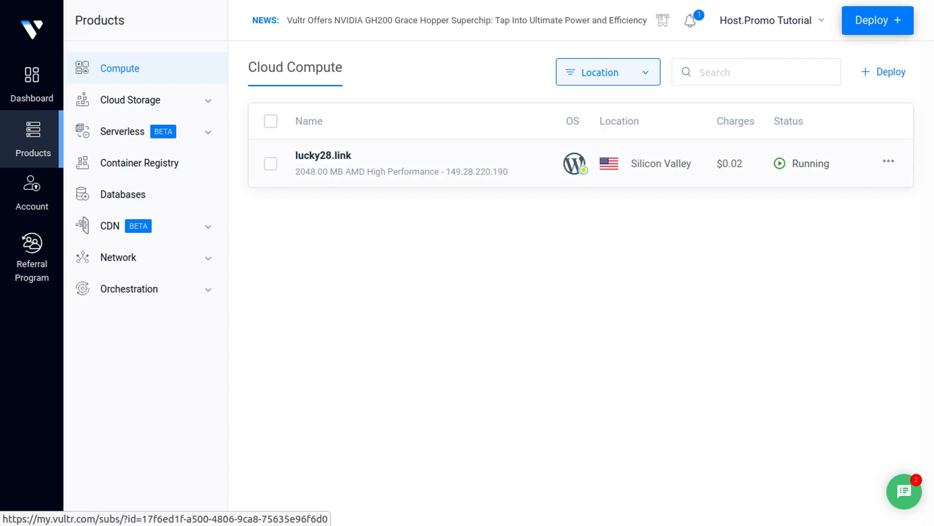
# - Open the lucky28.link server's overview and copy its root password
pyautogui.click(323, 164)
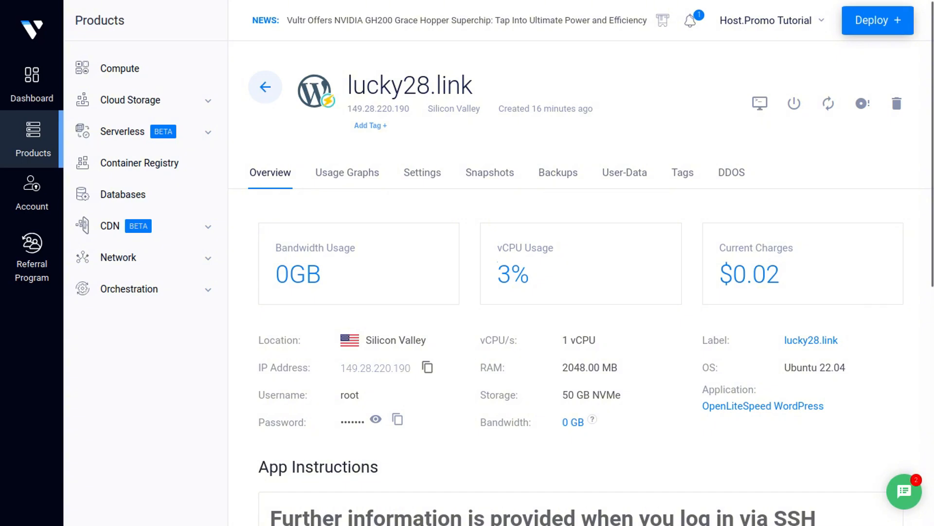
pyautogui.moveTo(397, 418)
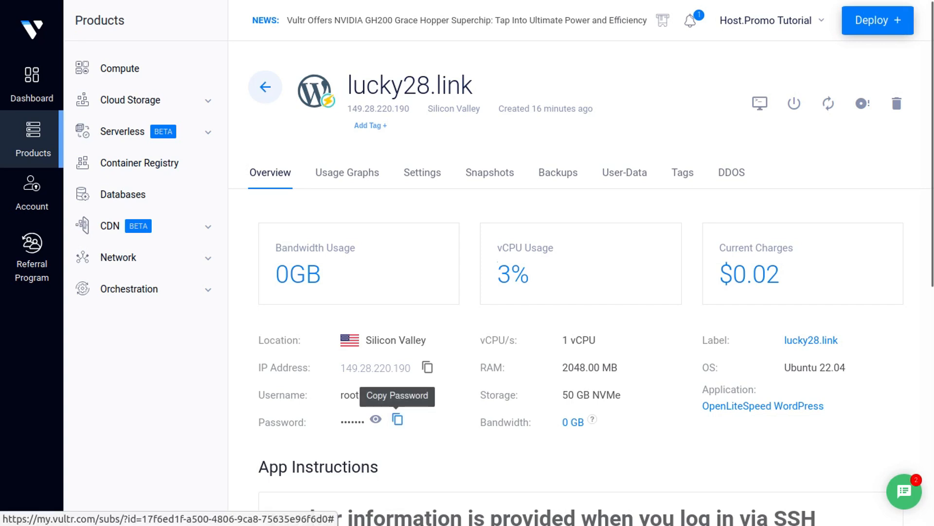
pyautogui.click(397, 419)
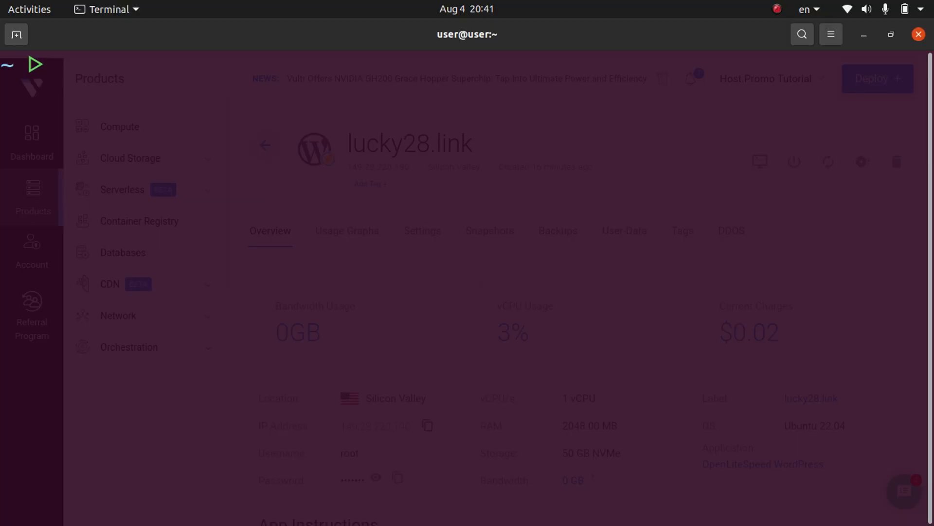
# - SSH into the server as root at 149.28.220.190 with the copied password
pyautogui.write('ssh root')
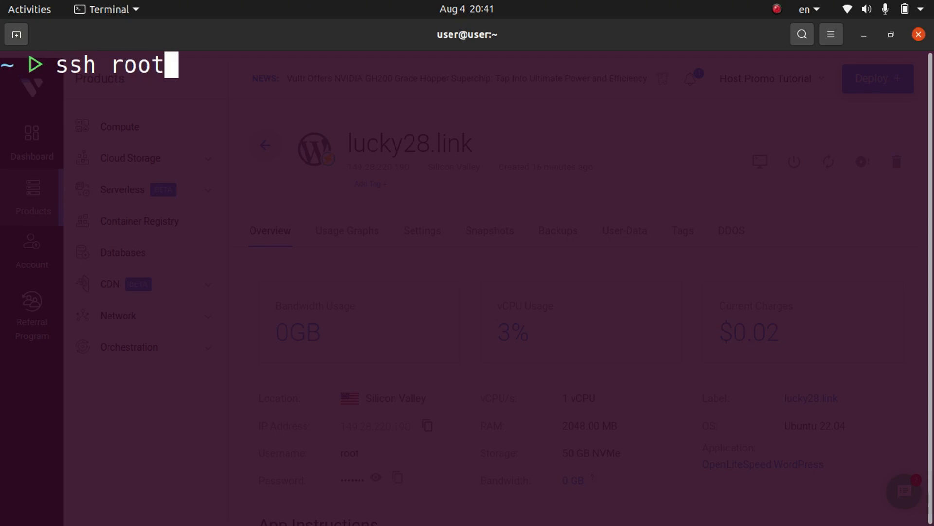
pyautogui.write('@149.28.220.190')
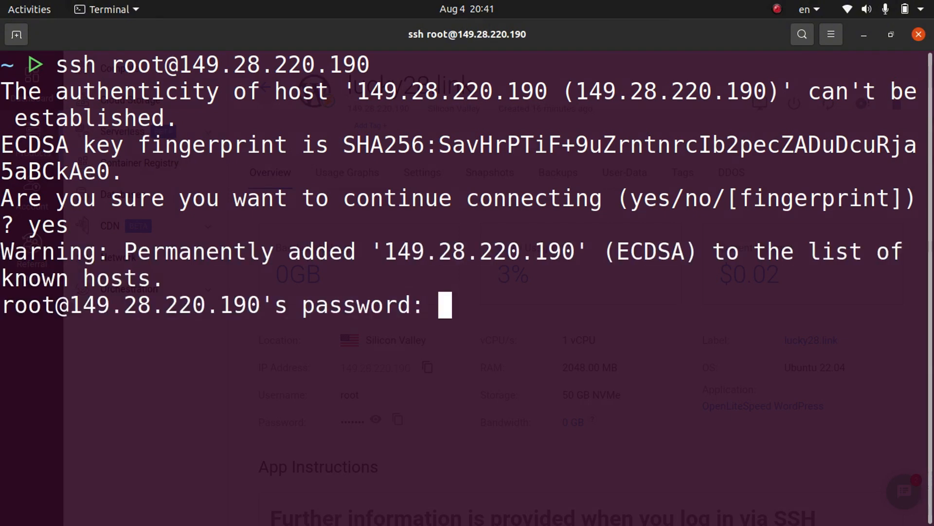
pyautogui.press('Return')
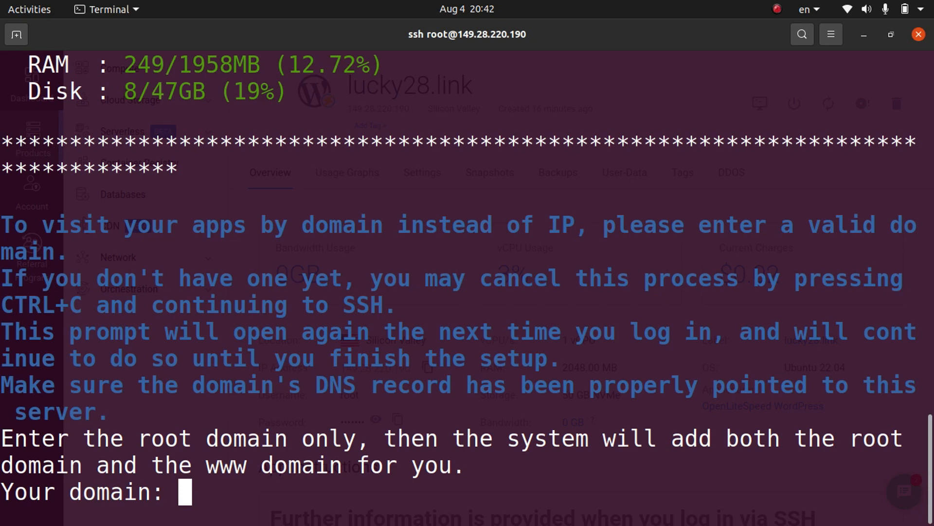
# - Enter lucky28.link at the setup domain prompt and confirm it with y
pyautogui.write('luc')
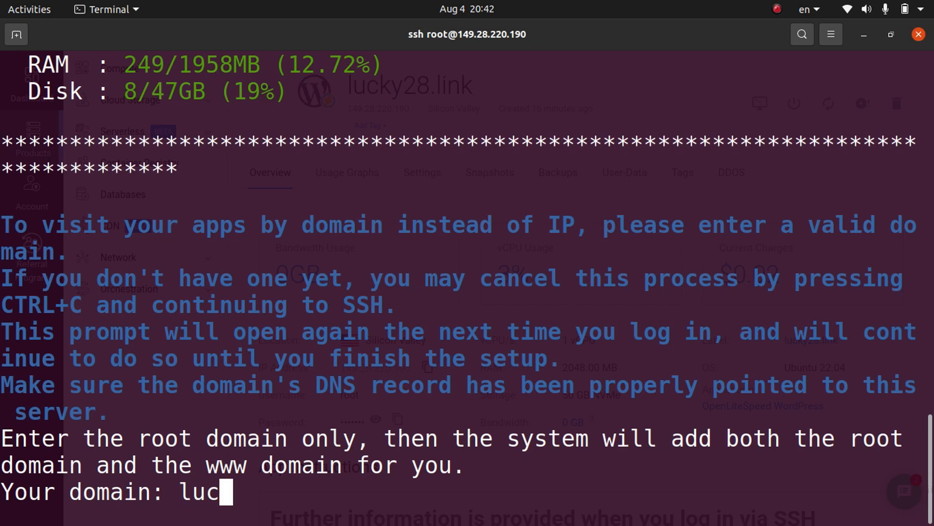
pyautogui.write('ky28.link')
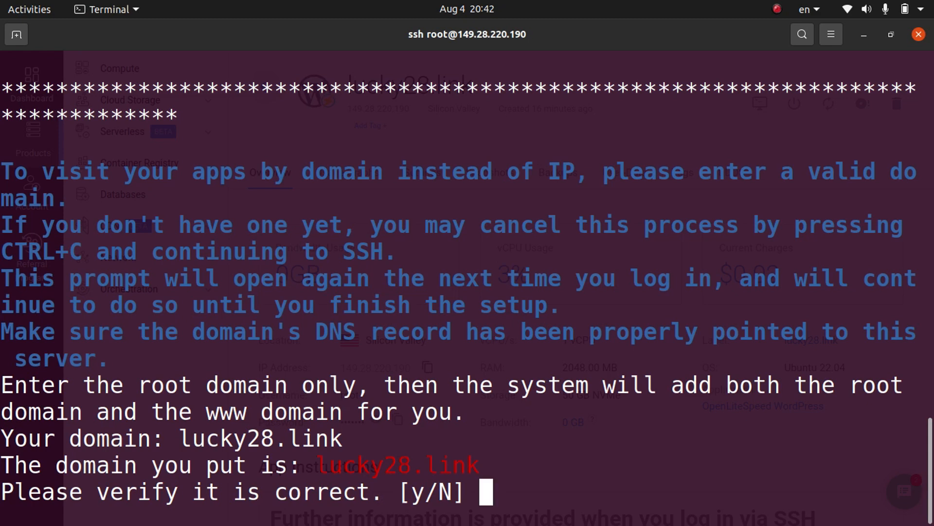
pyautogui.write('y')
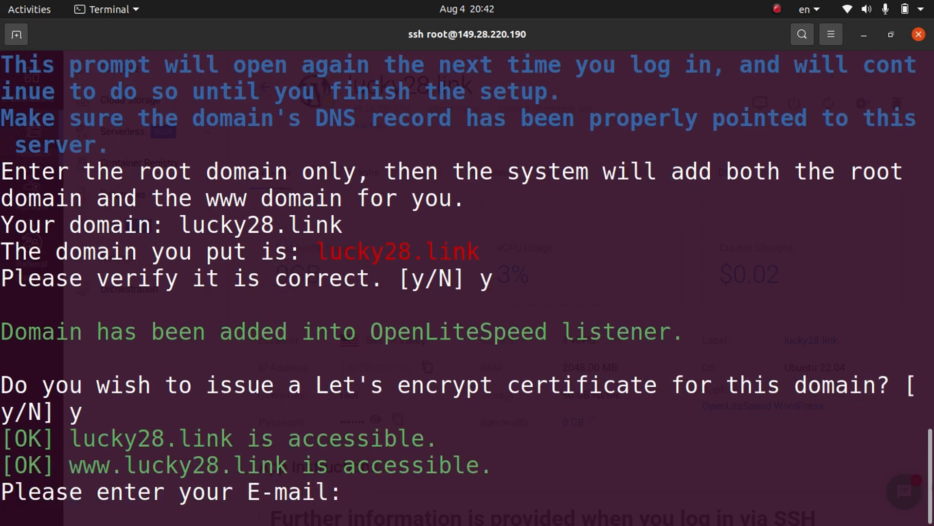
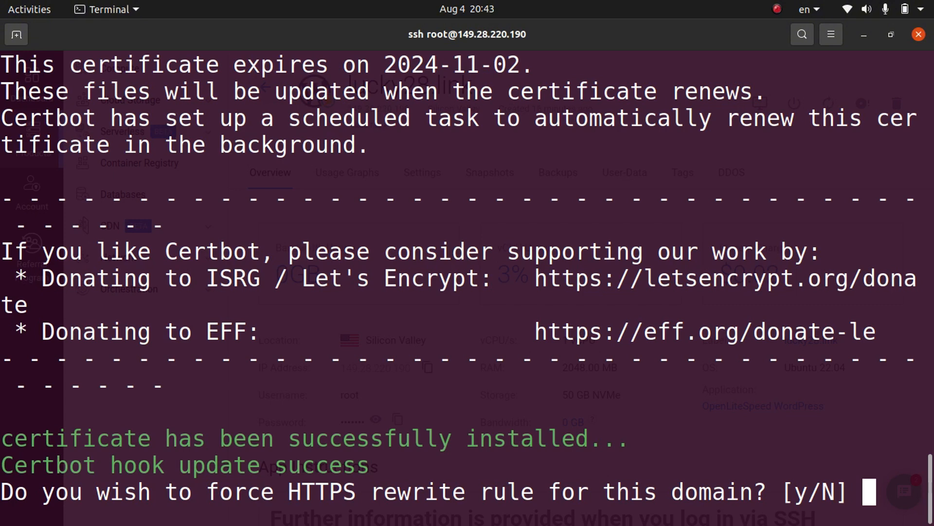
pyautogui.write('y')
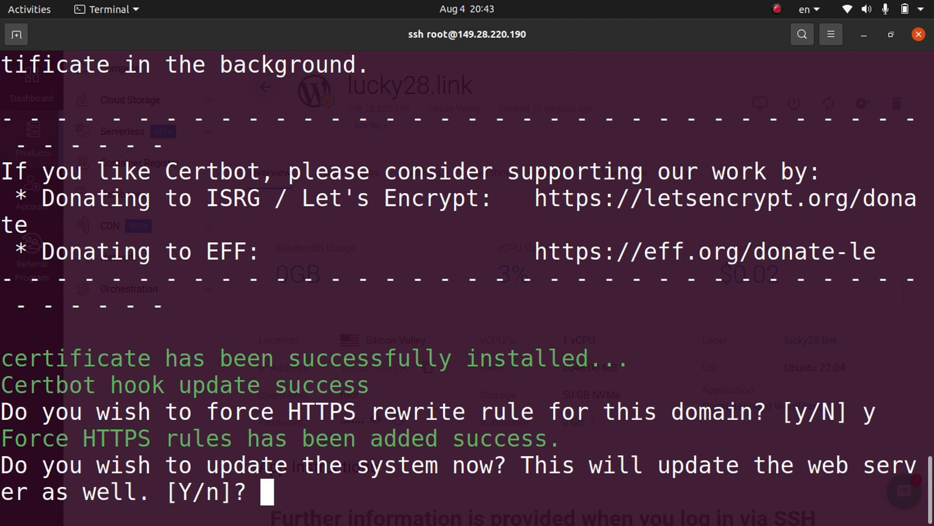
pyautogui.write('Y')
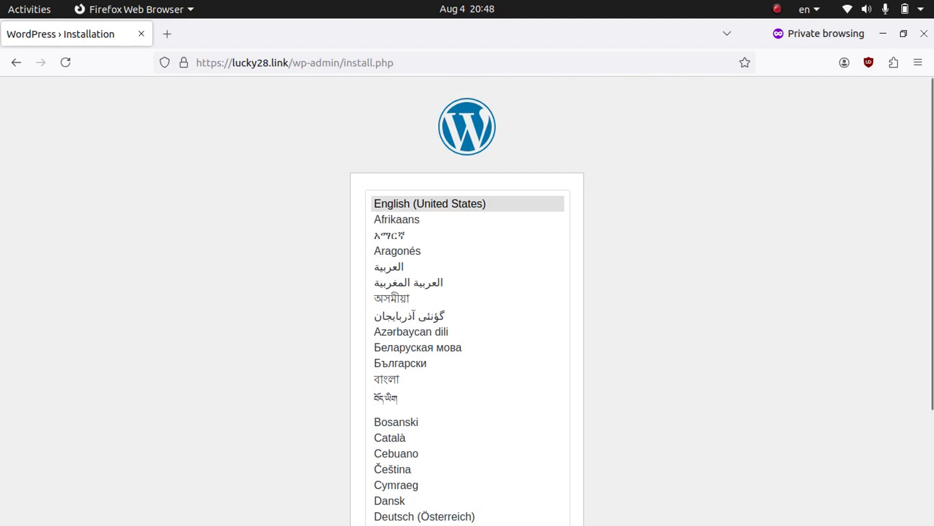
# - Keep English (United States) and set the site title to Tutorial
pyautogui.scroll(-3)
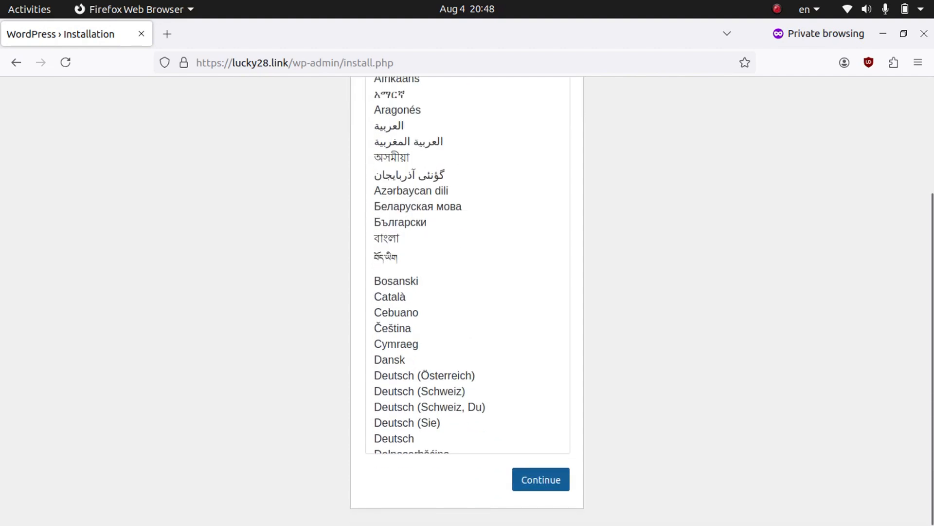
pyautogui.click(539, 479)
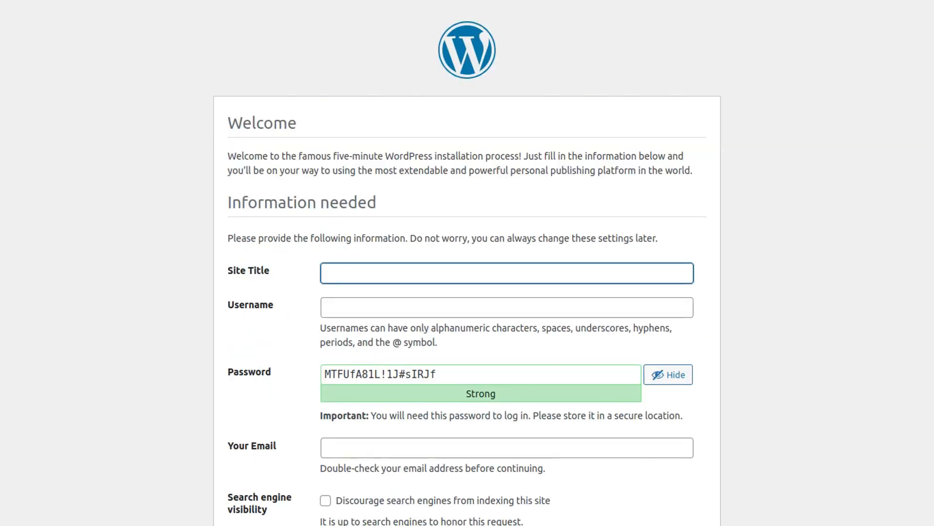
pyautogui.write('Tutorial')
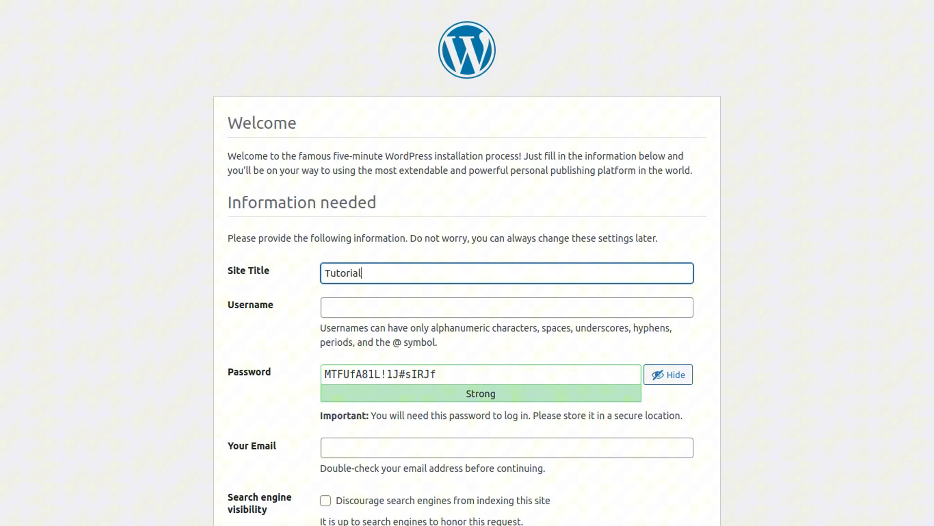
pyautogui.click(506, 307)
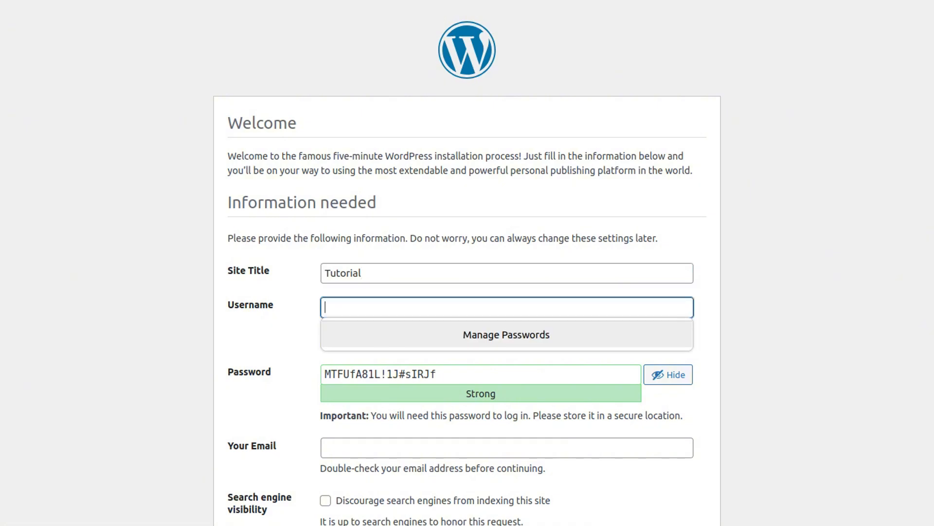
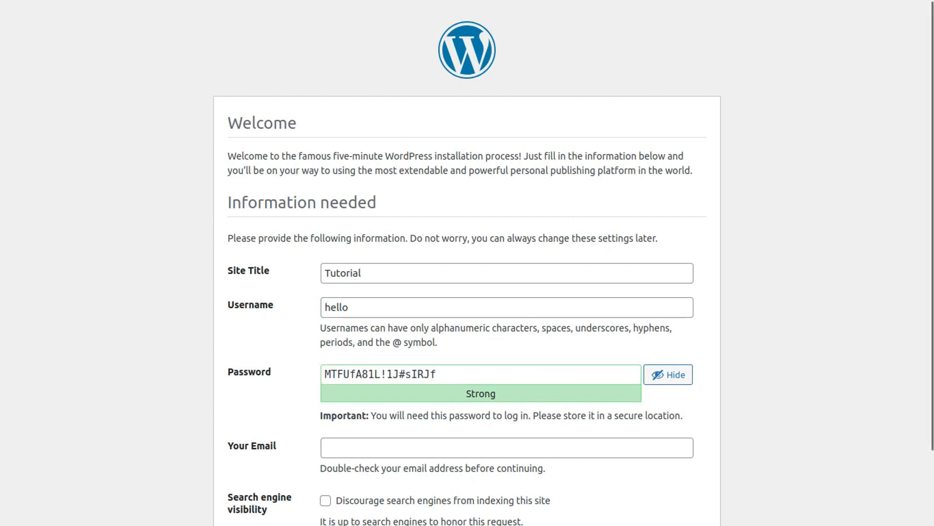
pyautogui.scroll(-3)
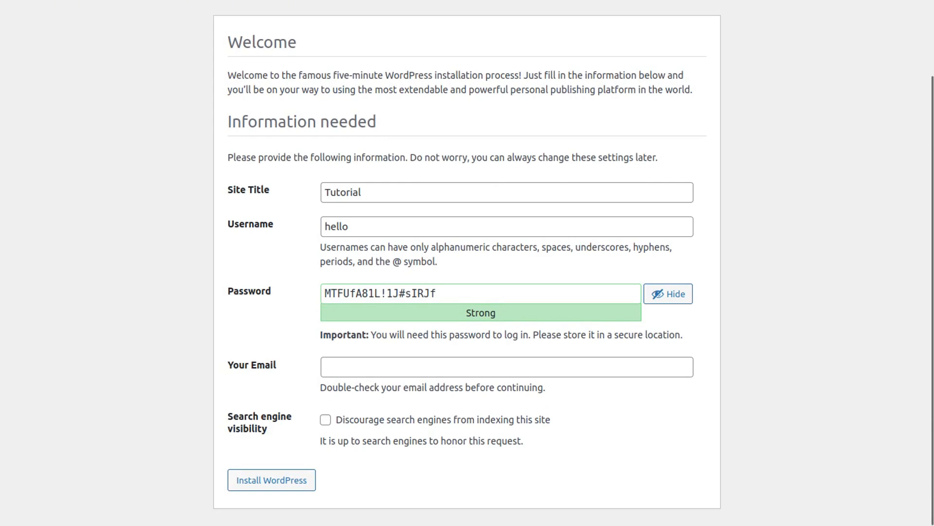
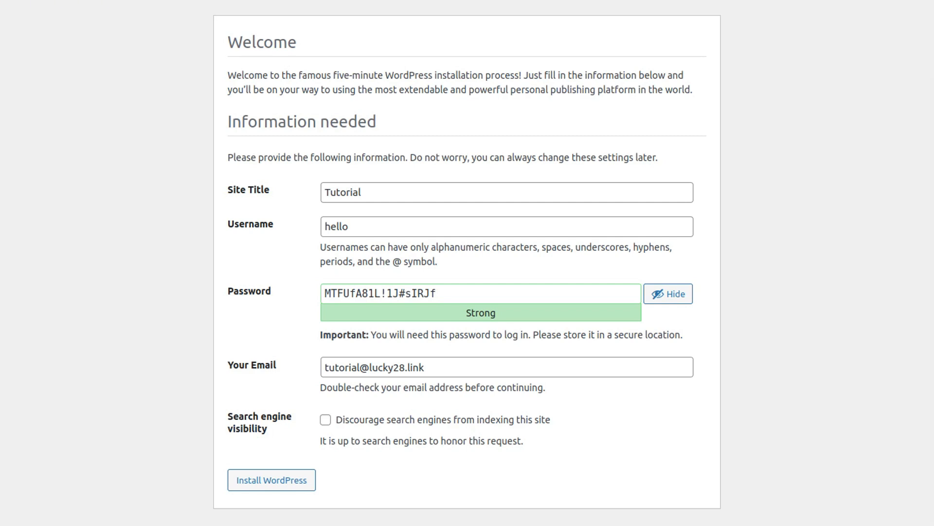
pyautogui.click(325, 420)
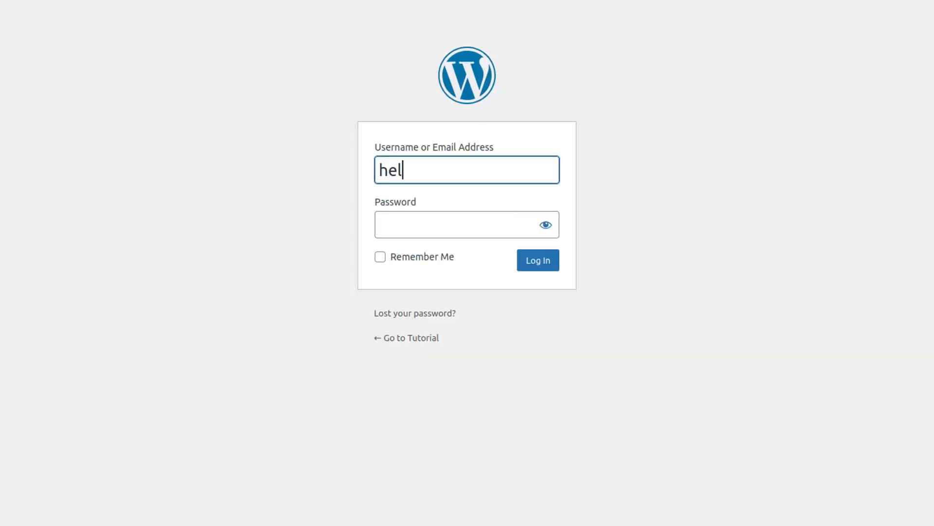
# - Sign in to the dashboard and apply the Advanced (Recommended) LiteSpeed Cache preset
pyautogui.click(537, 260)
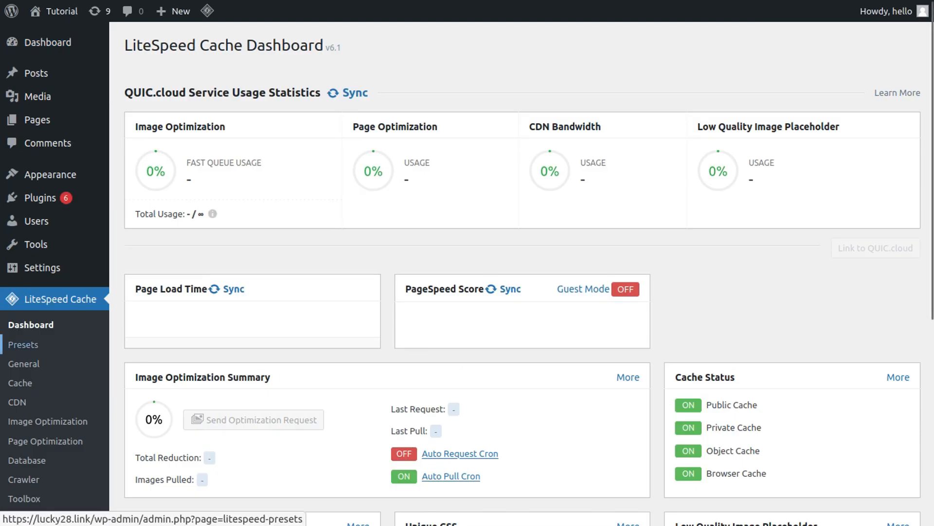
pyautogui.click(23, 344)
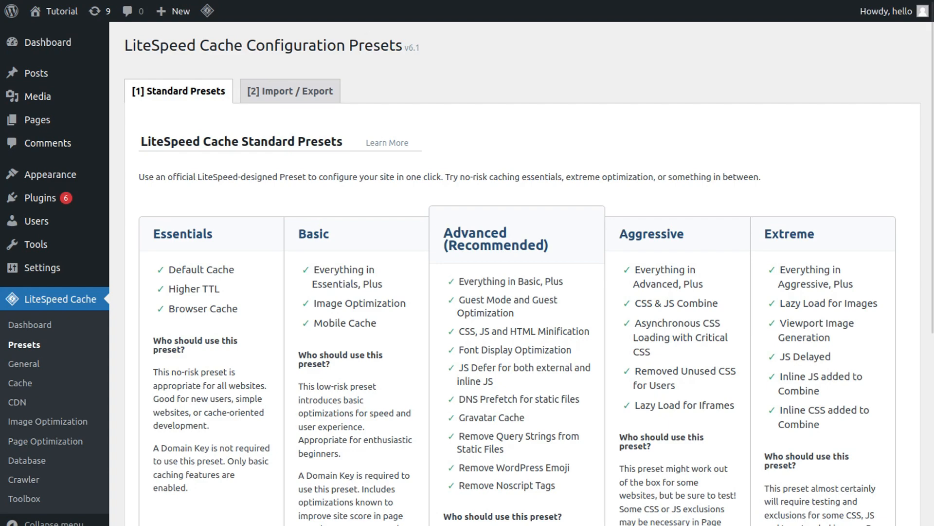
pyautogui.scroll(-3)
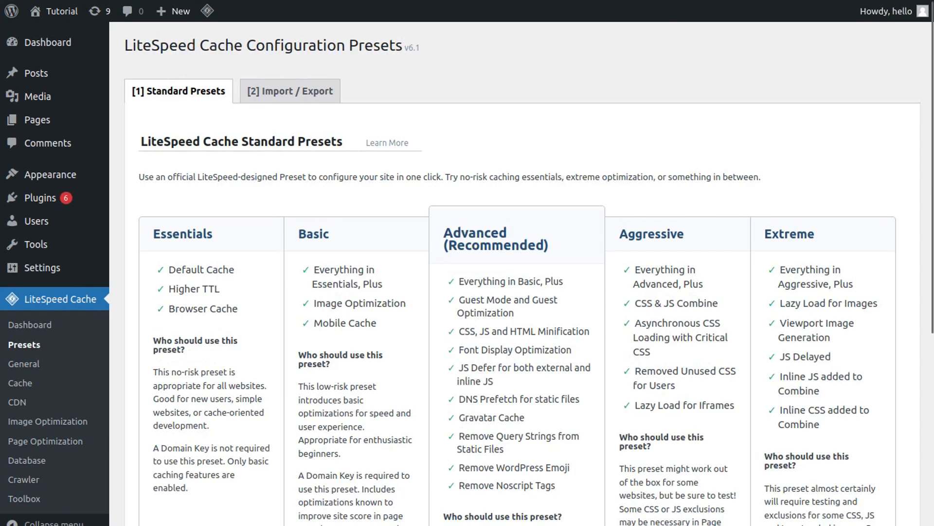
pyautogui.scroll(-3)
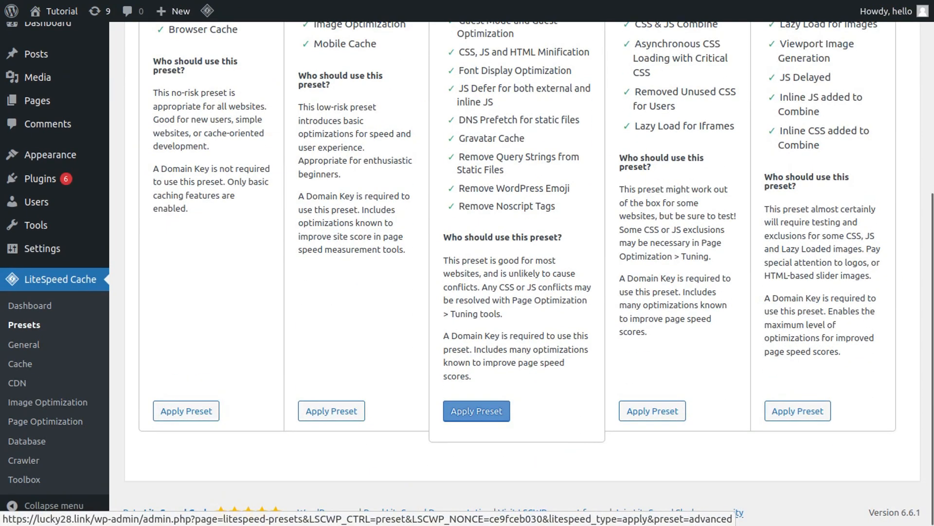
pyautogui.click(476, 410)
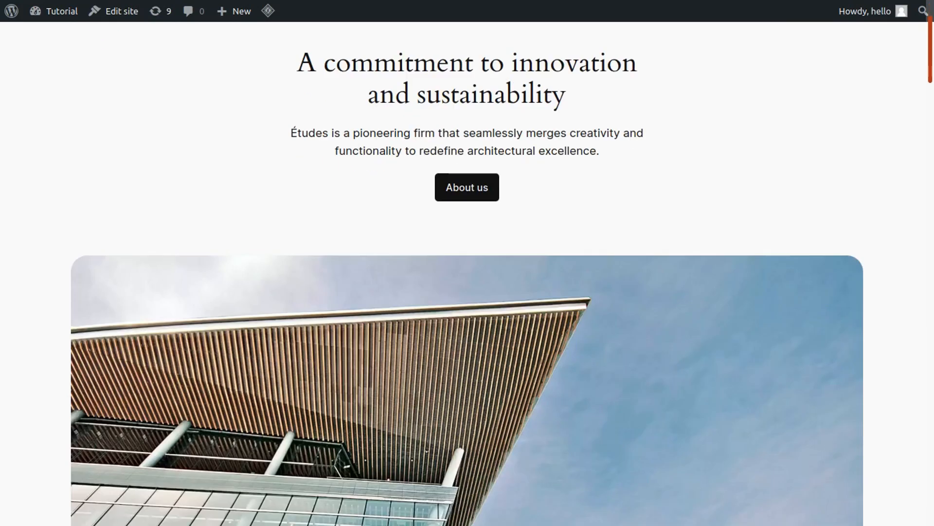
# - Scroll through the Tutorial site's homepage sections and back up
pyautogui.scroll(-3)
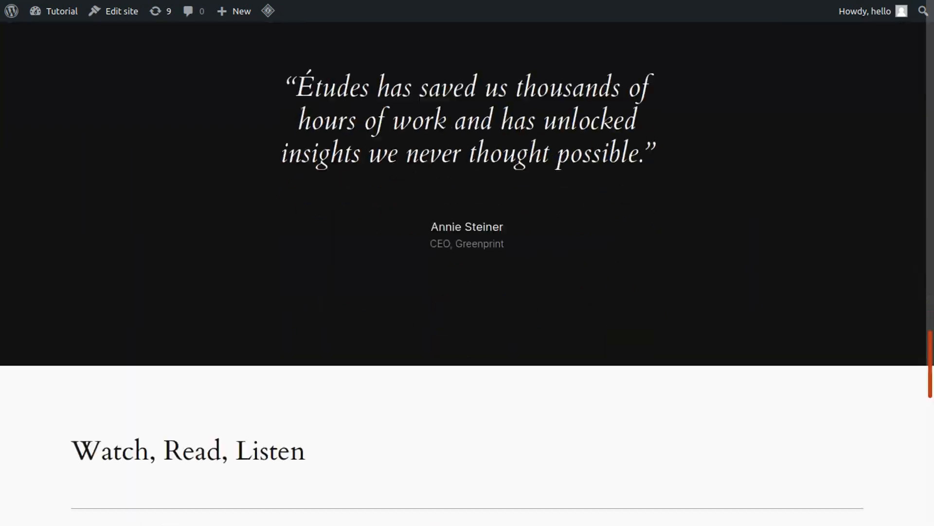
pyautogui.scroll(-3)
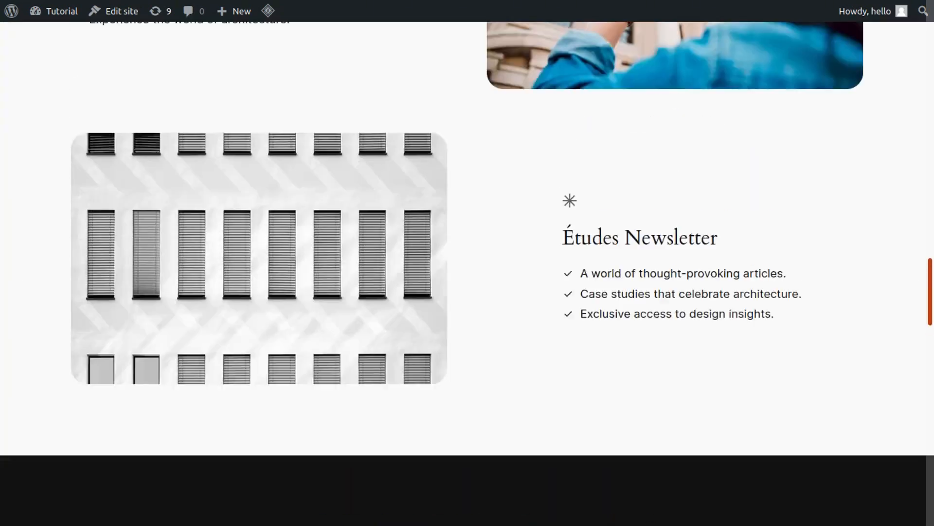
pyautogui.scroll(3)
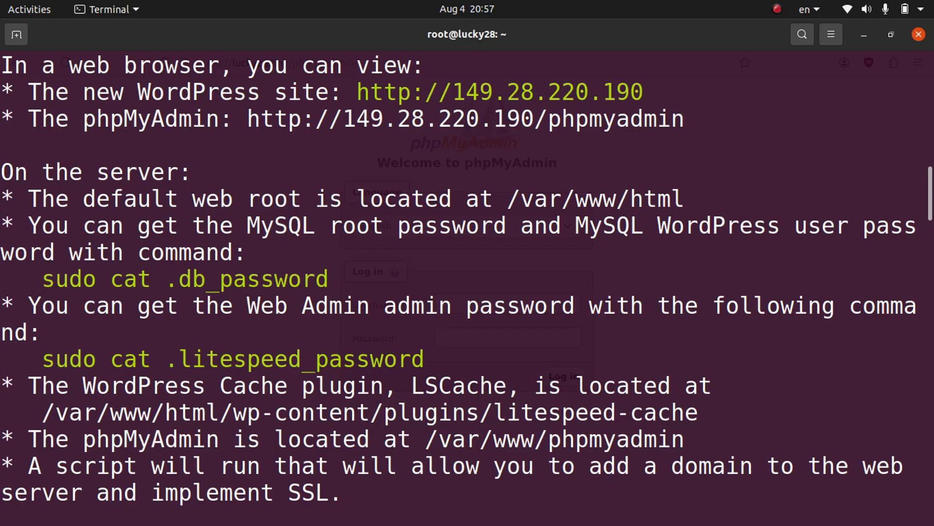
# - Select the setup notes text and run sudo cat .db_password to read the database password
pyautogui.moveTo(42, 279); pyautogui.dragTo(328, 280)
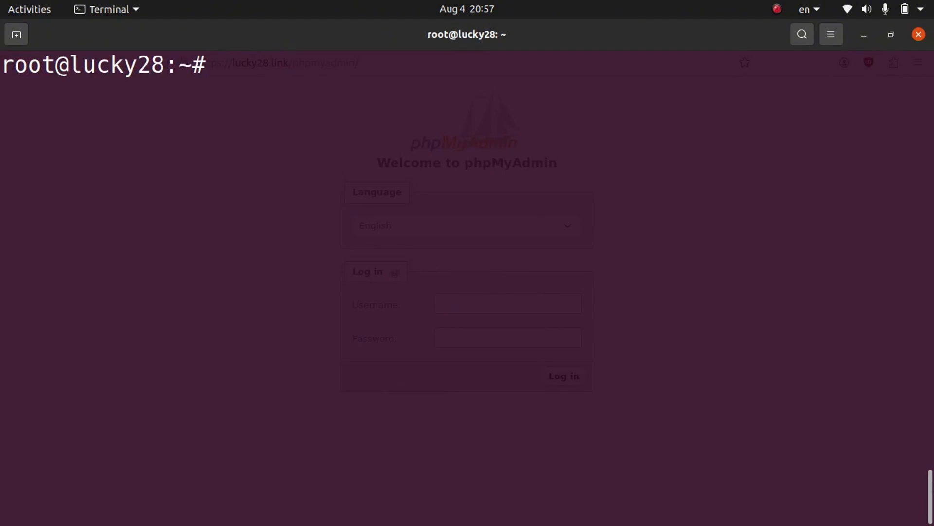
pyautogui.write('sudo')
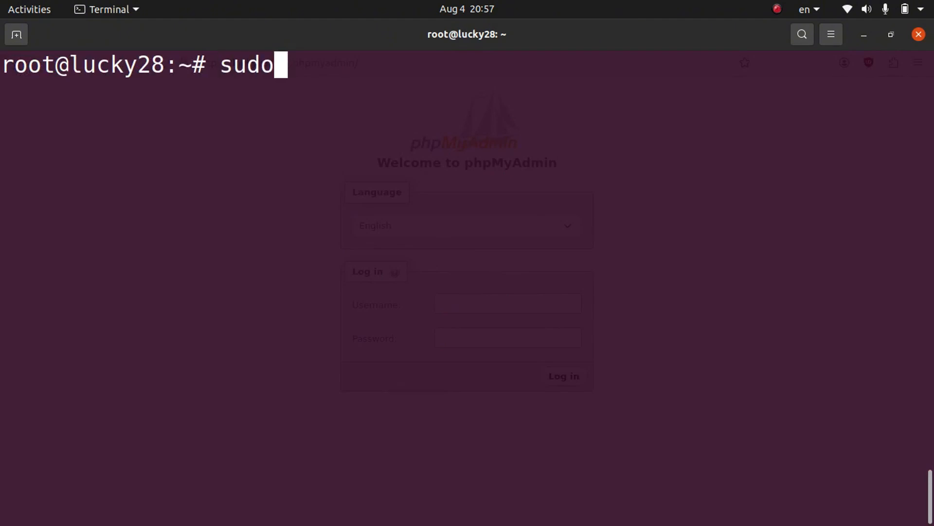
pyautogui.write('cat')
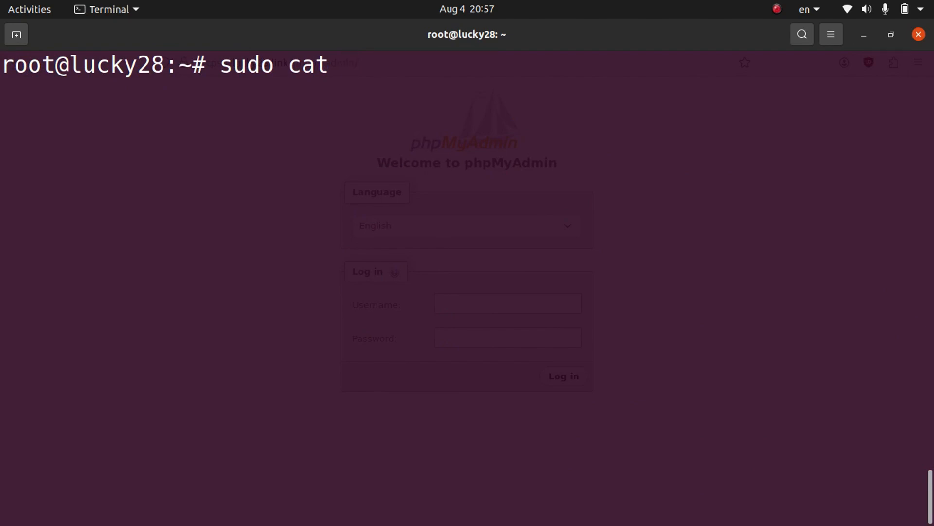
pyautogui.write('.d')
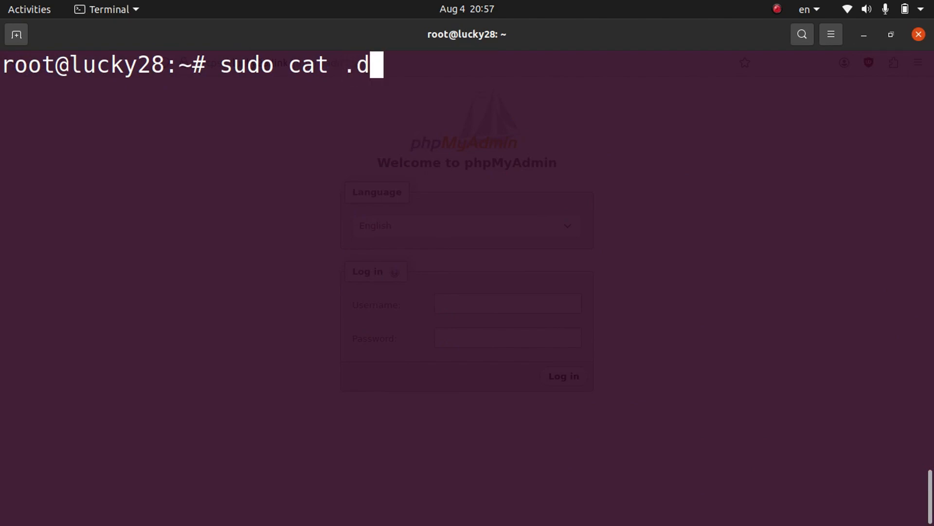
pyautogui.write('b_passwo')
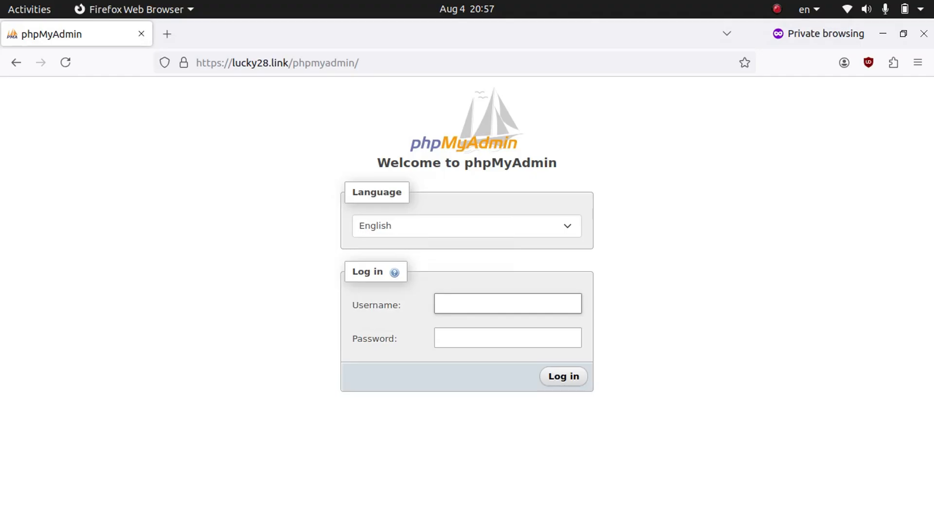
# - Log in to phpMyAdmin as root with the MySQL password and expand the wordpress database
pyautogui.click(507, 303)
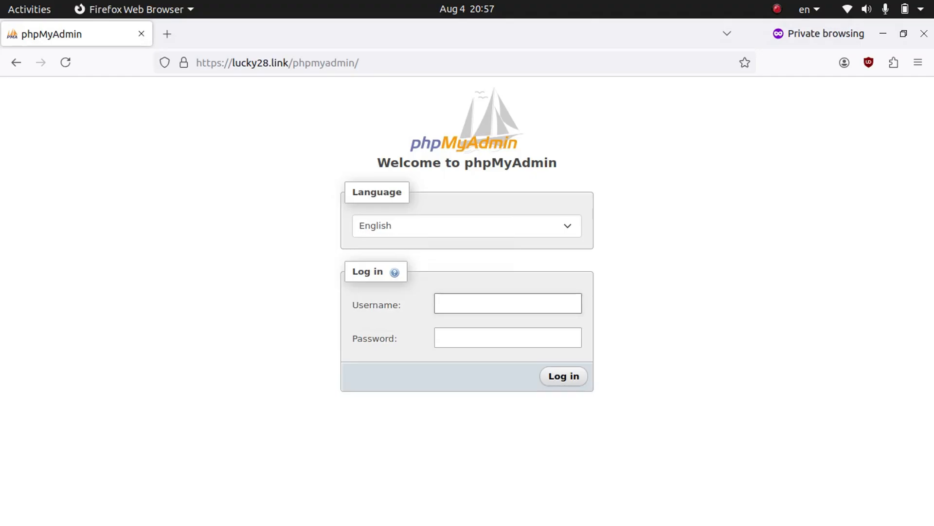
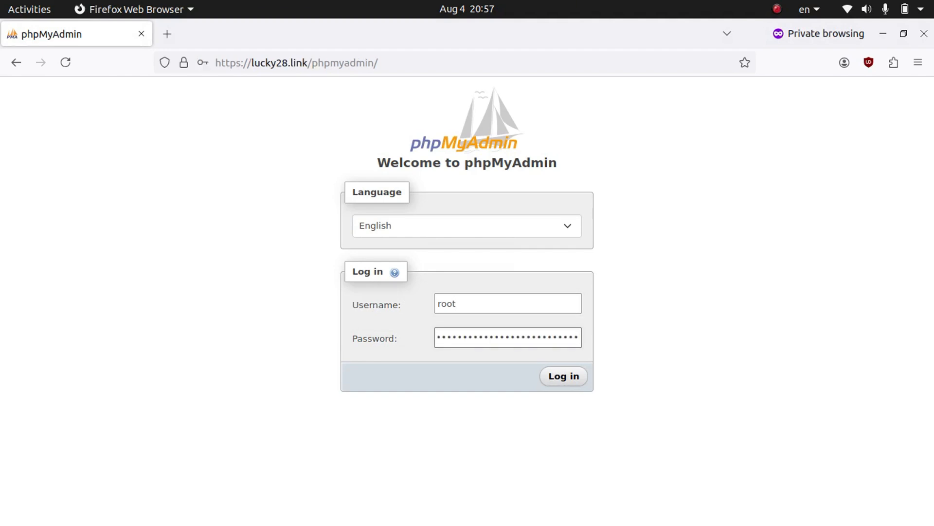
pyautogui.click(562, 375)
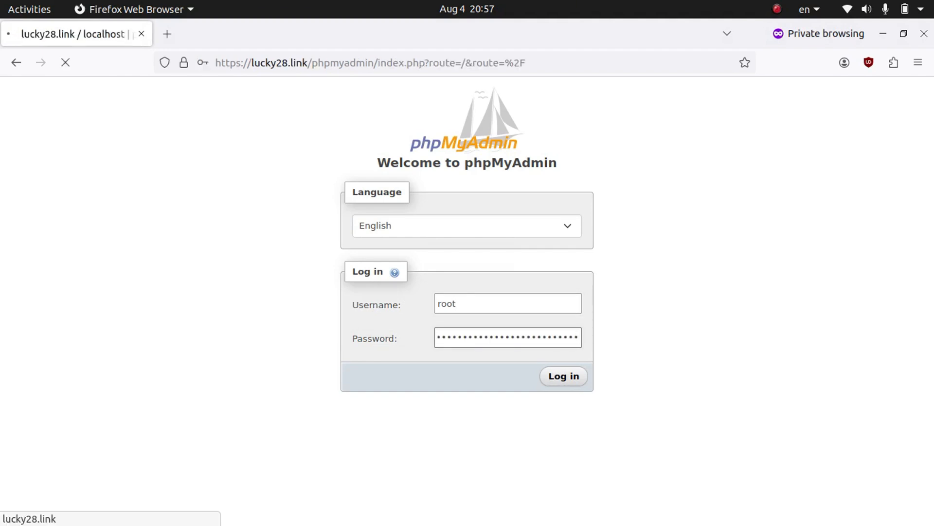
pyautogui.click(563, 376)
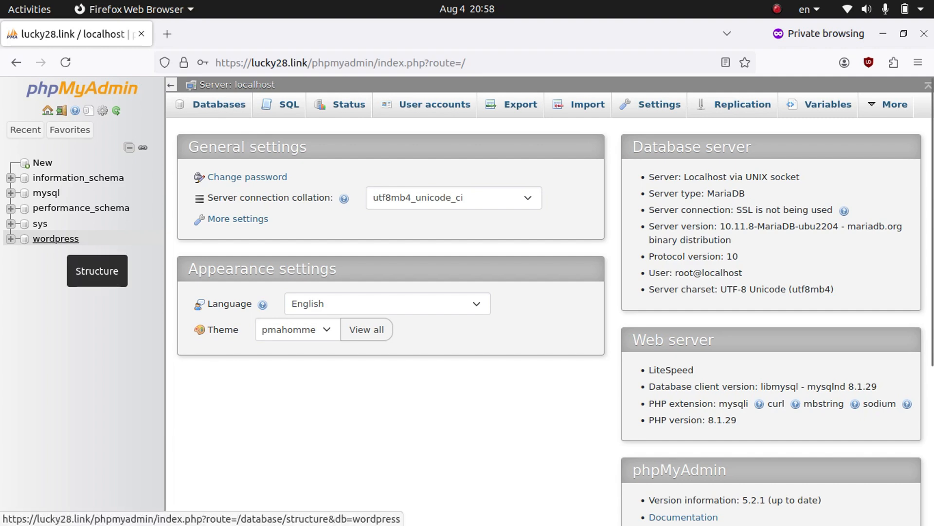
pyautogui.click(55, 238)
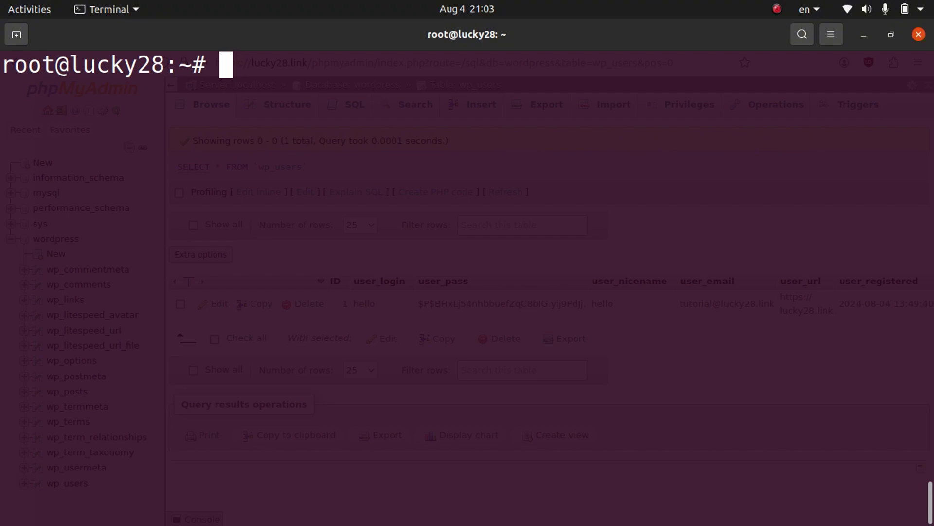
# - Read the .litespeed_password file with sudo cat, then begin a sudo ufw command
pyautogui.write('sudo cat .litespeed_password')
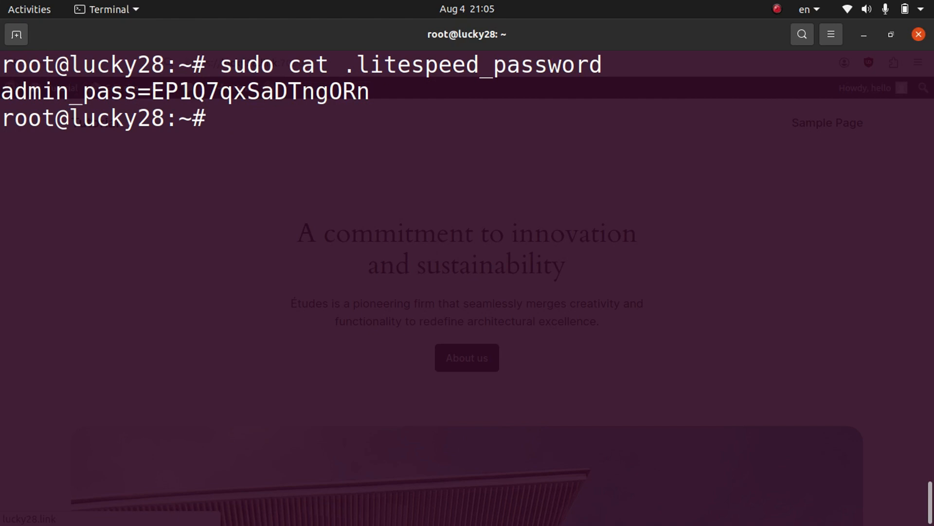
pyautogui.write('sudo')
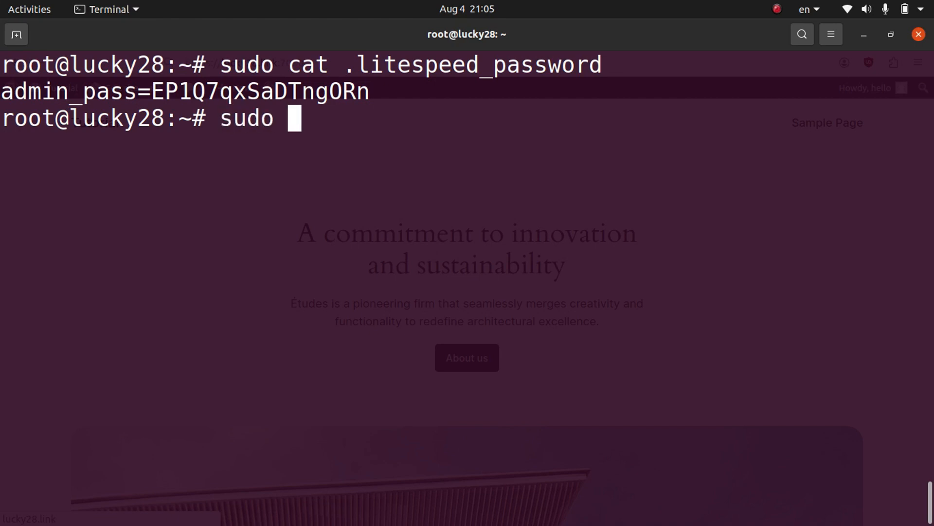
pyautogui.write('ufw')
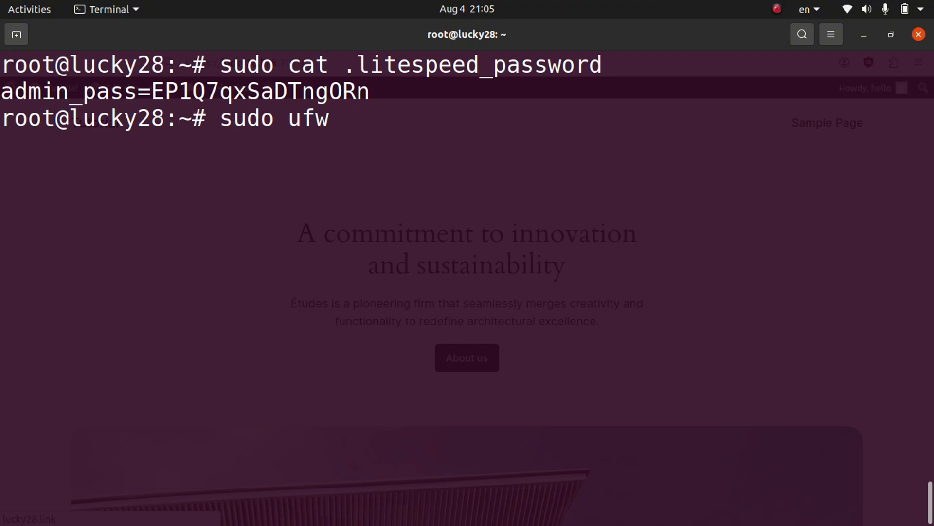
# - Complete the rule 'sudo ufw allow from 1.2.3.4 to any port 7080'
pyautogui.write('allow f')
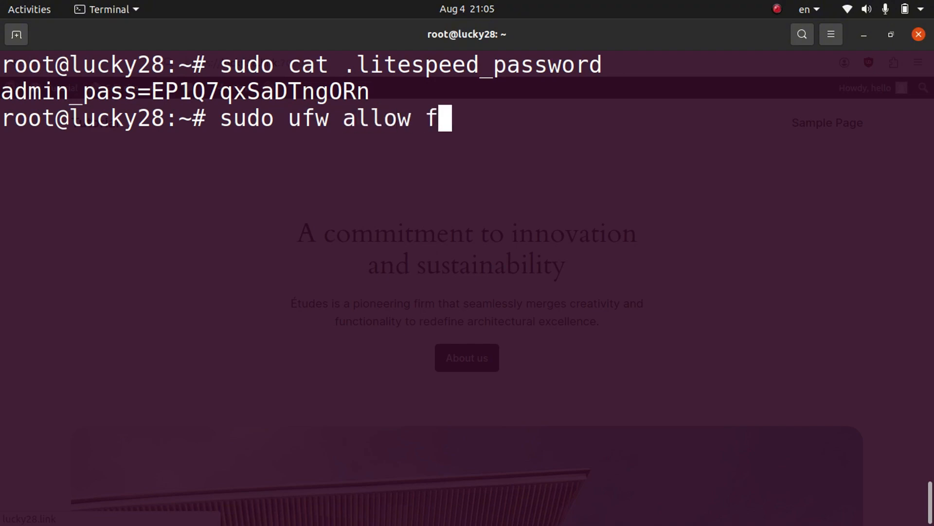
pyautogui.write('rom 1.2')
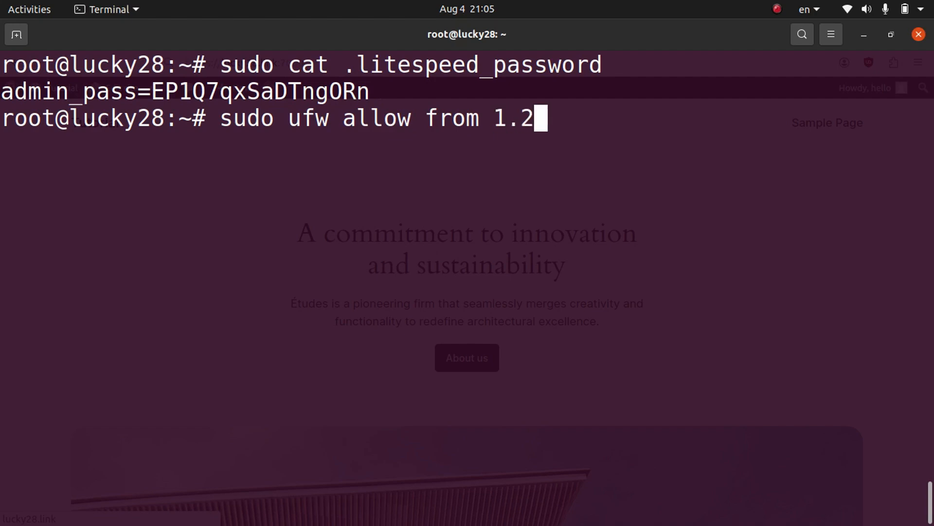
pyautogui.write('.3.4')
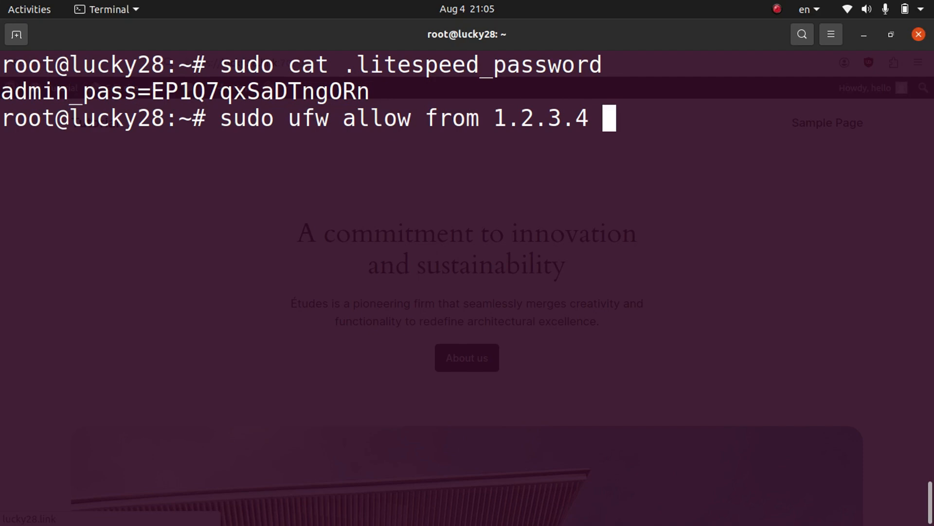
pyautogui.write('t')
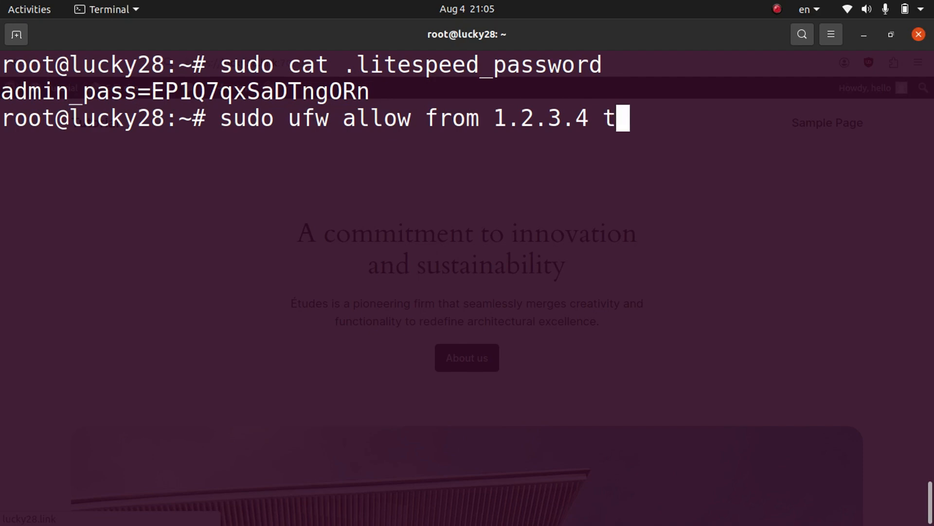
pyautogui.write('o')
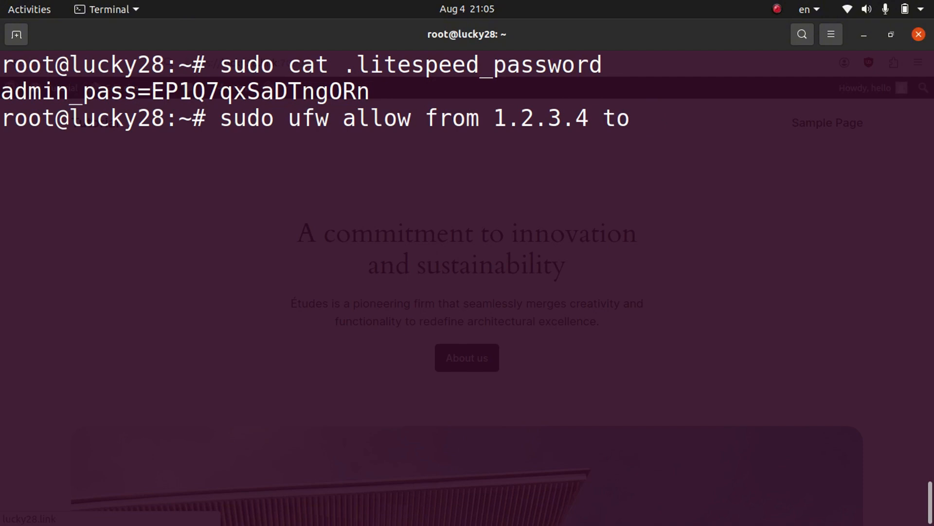
pyautogui.write('an')
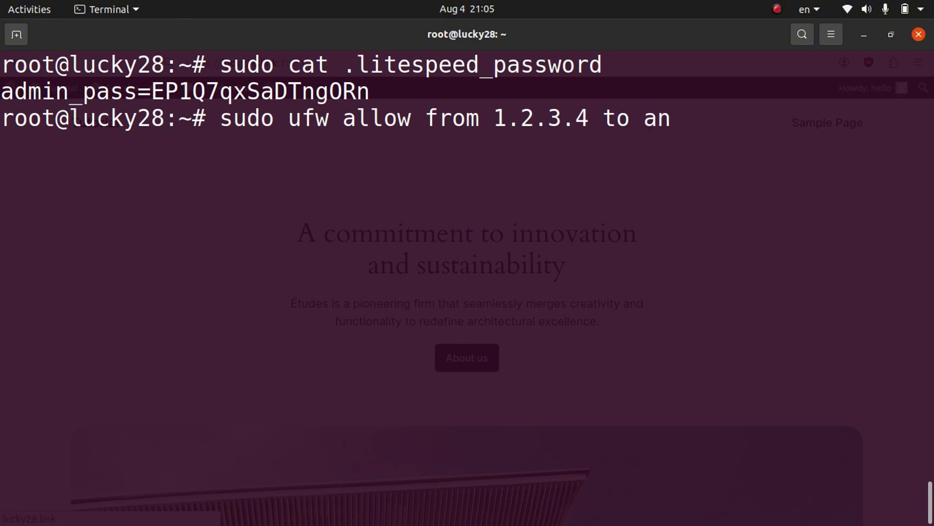
pyautogui.write('y port')
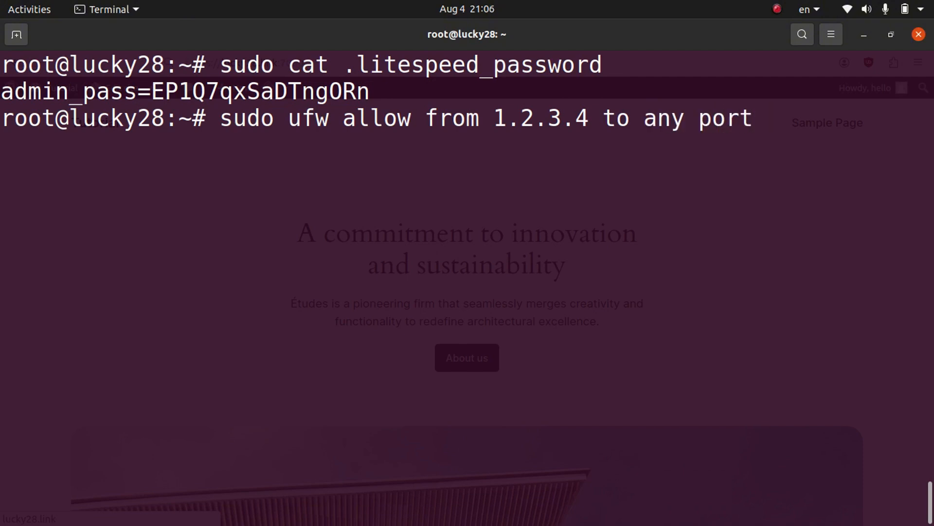
pyautogui.write('7080')
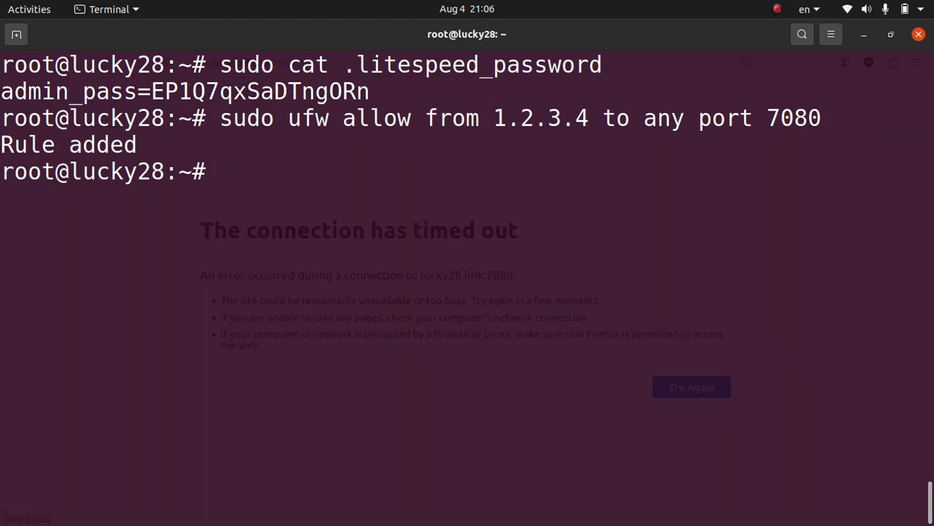
# - Write a second rule 'sudo ufw allow 7080' to open the WebAdmin port generally
pyautogui.write('sudo u')
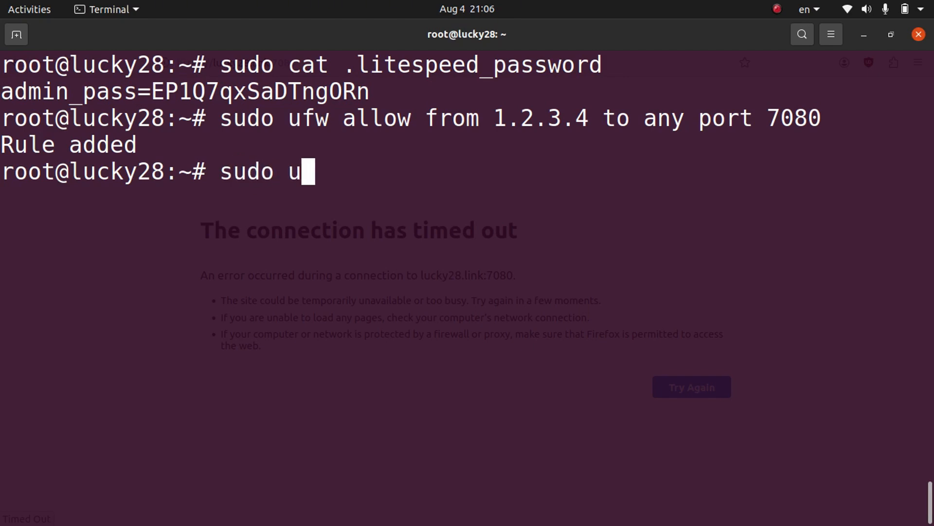
pyautogui.write('fw al')
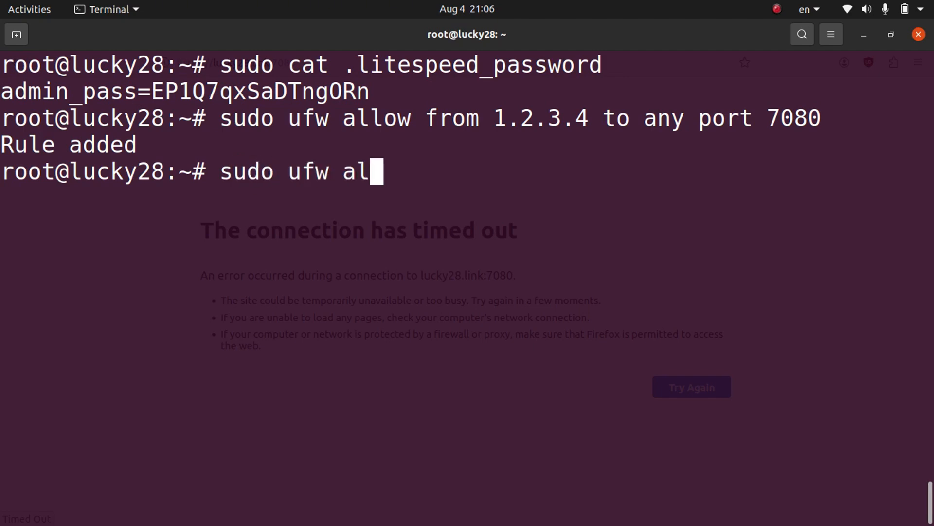
pyautogui.write('low 708')
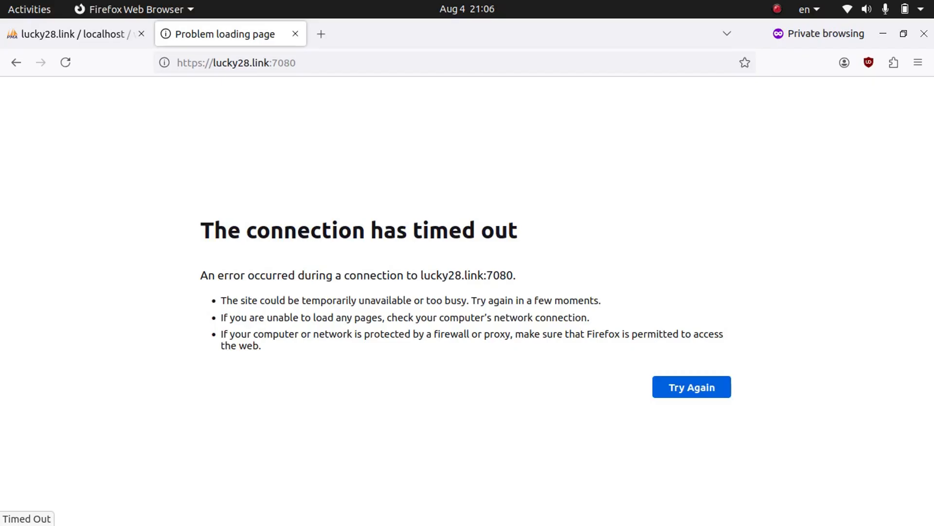
# - Retry the port 7080 page and accept the self-signed certificate risk to reach WebAdmin
pyautogui.click(691, 386)
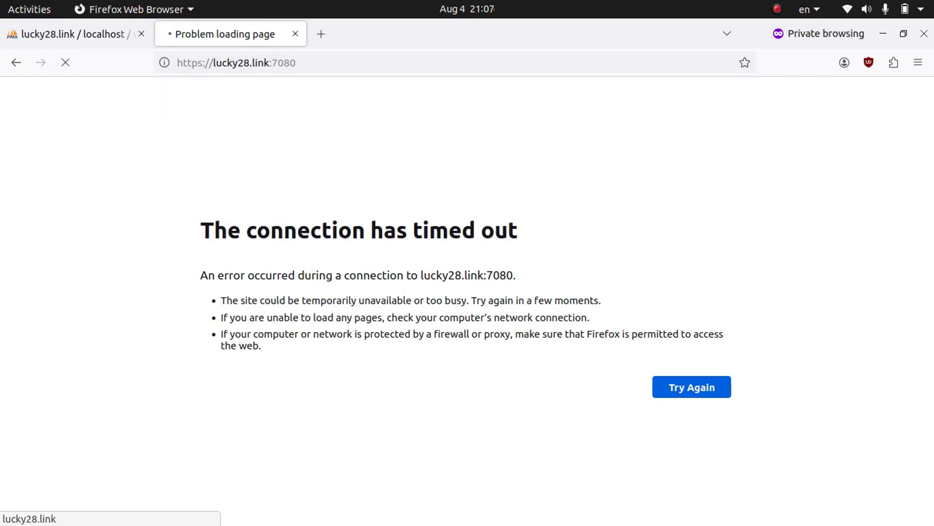
pyautogui.click(690, 386)
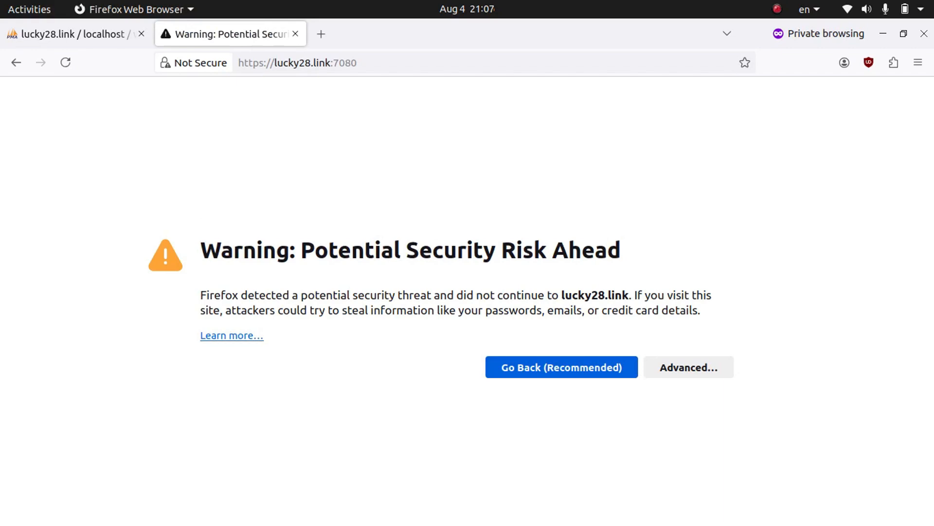
pyautogui.click(688, 367)
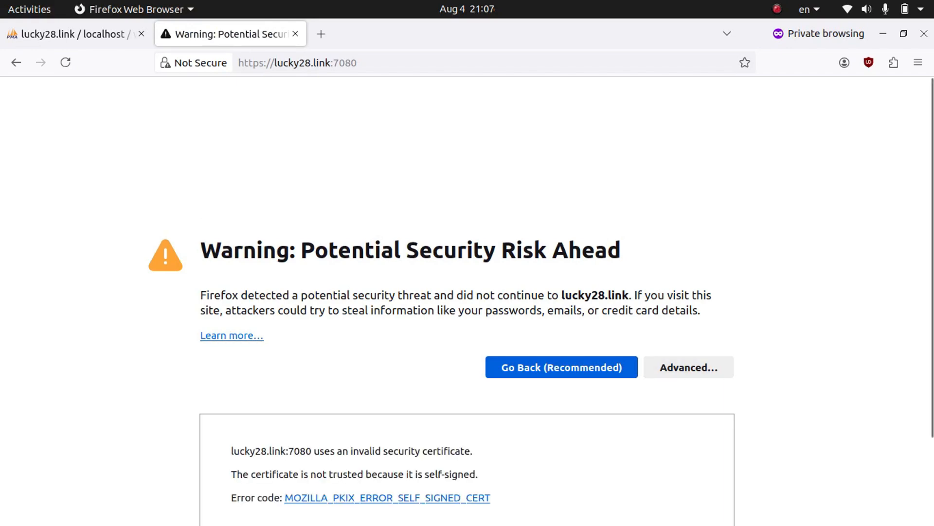
pyautogui.click(688, 367)
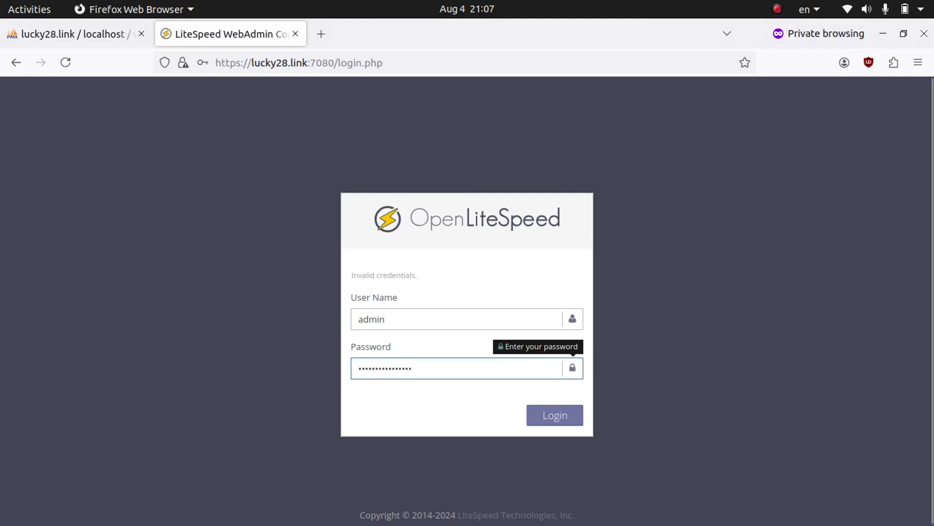
# - Sign in as admin and review the Server Configuration settings
pyautogui.click(553, 414)
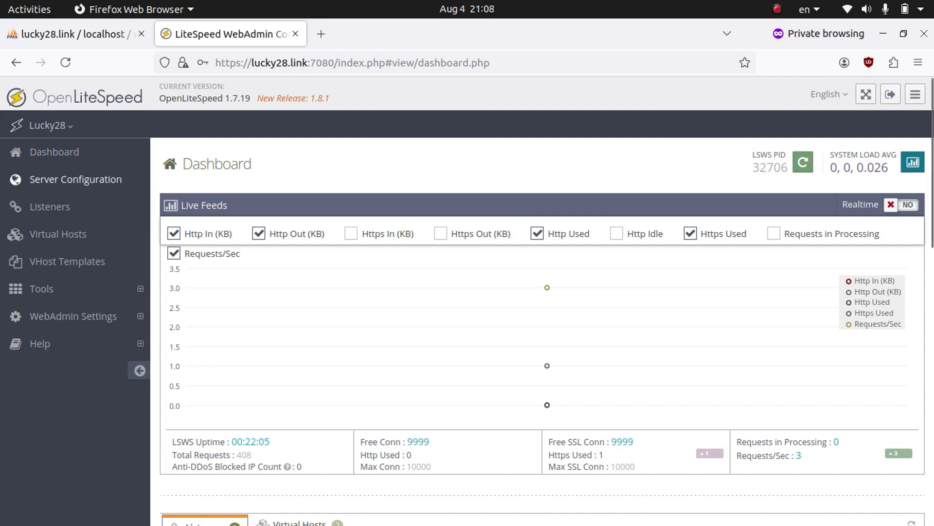
pyautogui.click(75, 179)
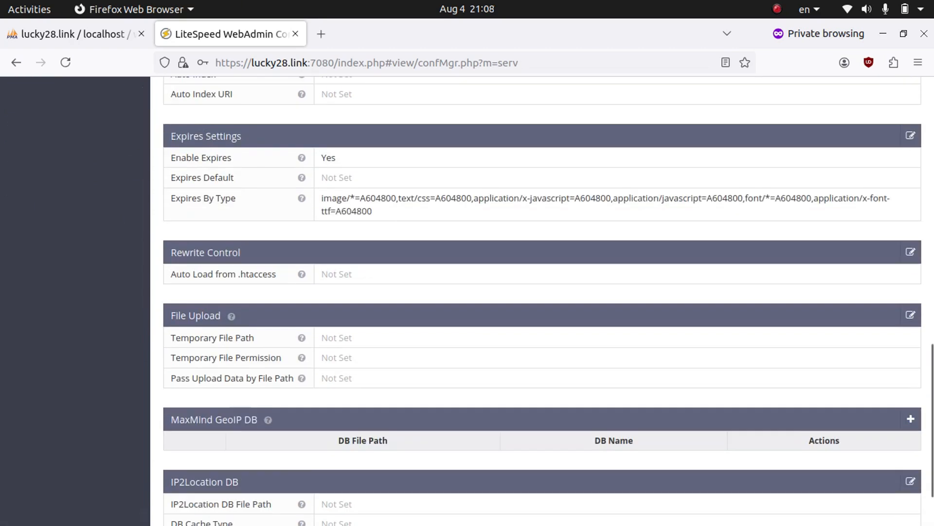
pyautogui.scroll(3)
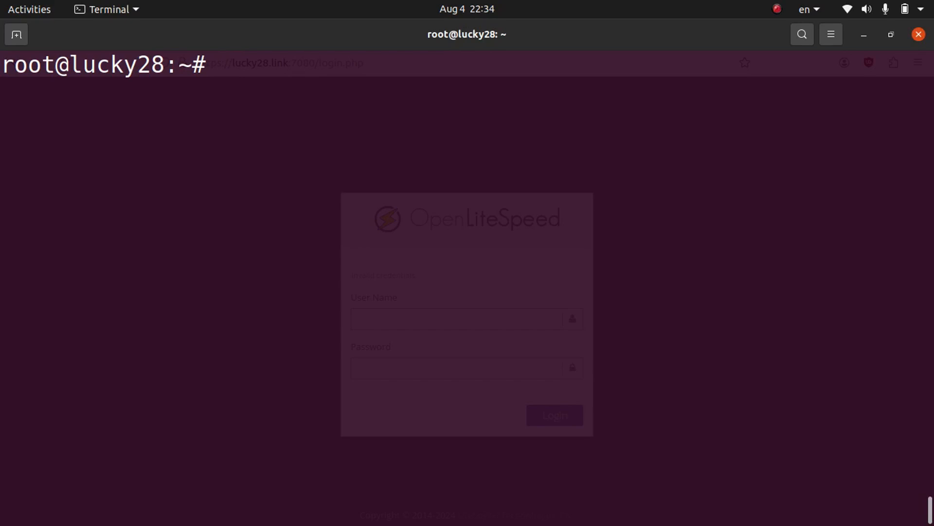
# - Delete the ufw rules allowing port 7080 generally and from 1.2.3.4
pyautogui.write('sudo ufw allow 7080')
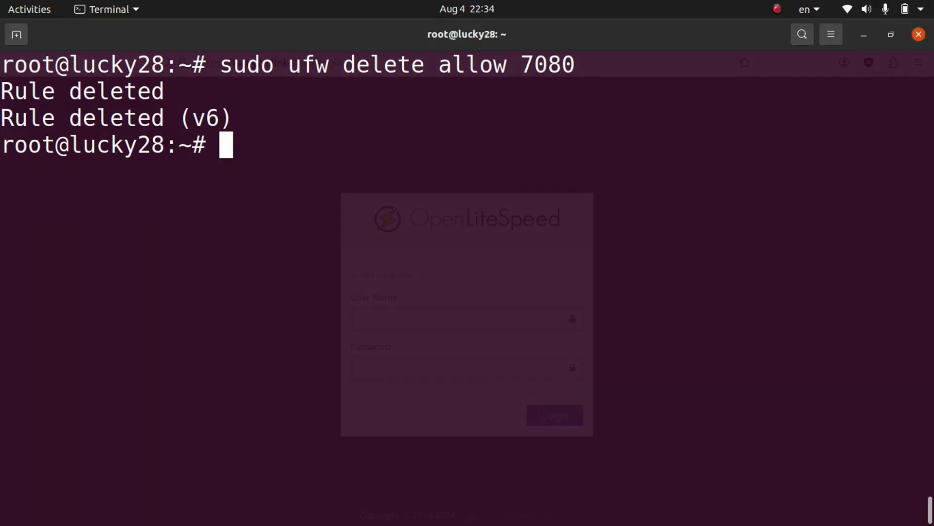
pyautogui.write('sudo ufw del')
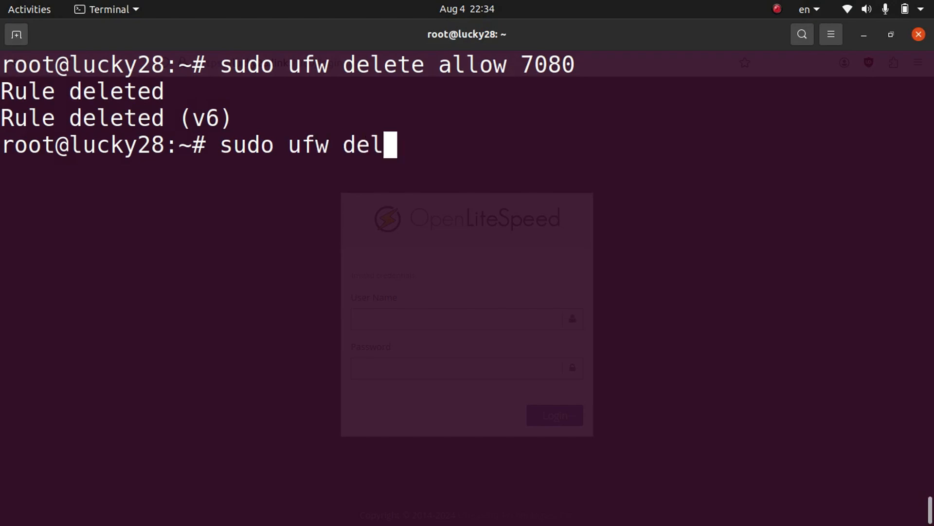
pyautogui.write('ete')
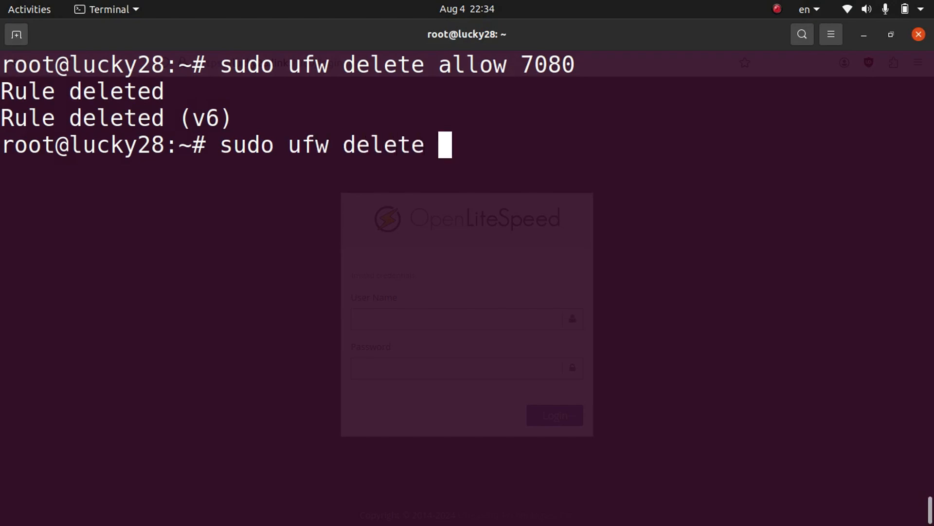
pyautogui.write('allow from 1.2.3.4 to any port 7080')
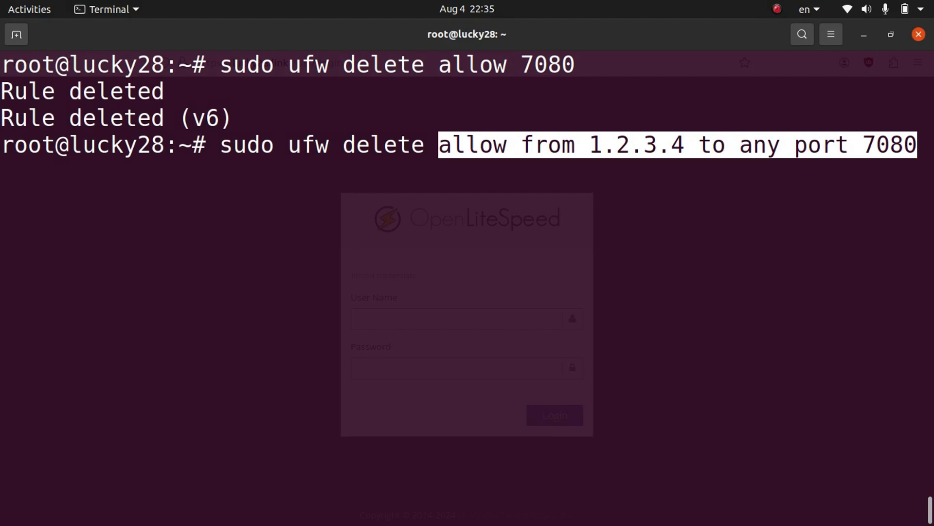
pyautogui.press('Return')
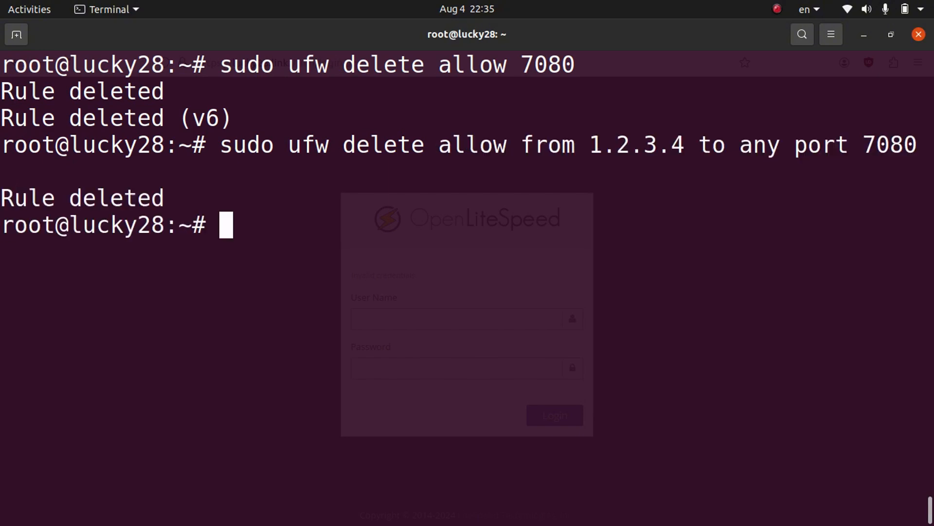
# - Begin the next sudo ufw command
pyautogui.write('sudo')
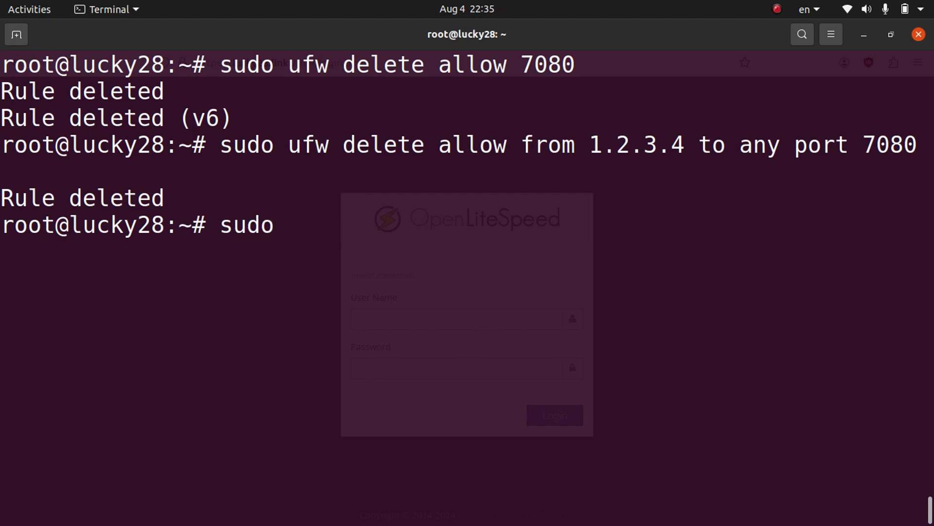
pyautogui.write('ufw')
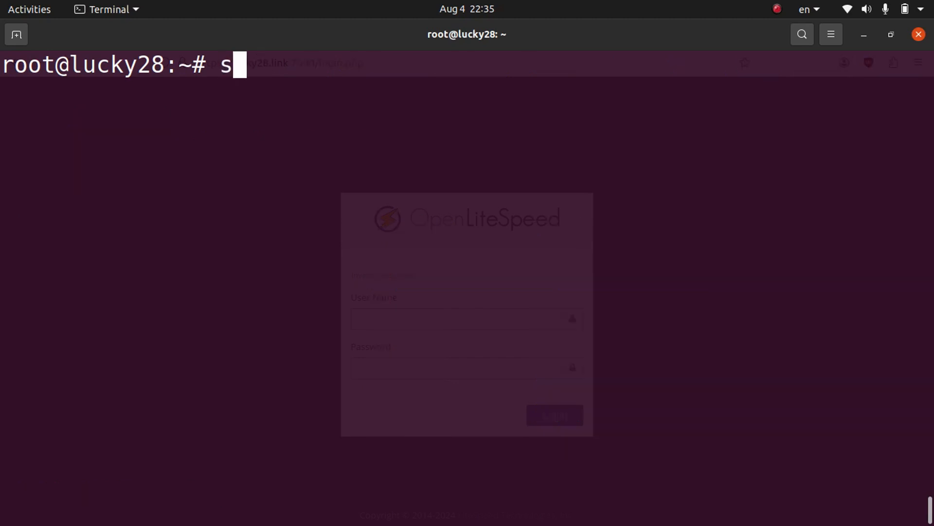
# - Run 'sudo ufw reload' so the removed port 7080 rules take effect
pyautogui.write('udo u')
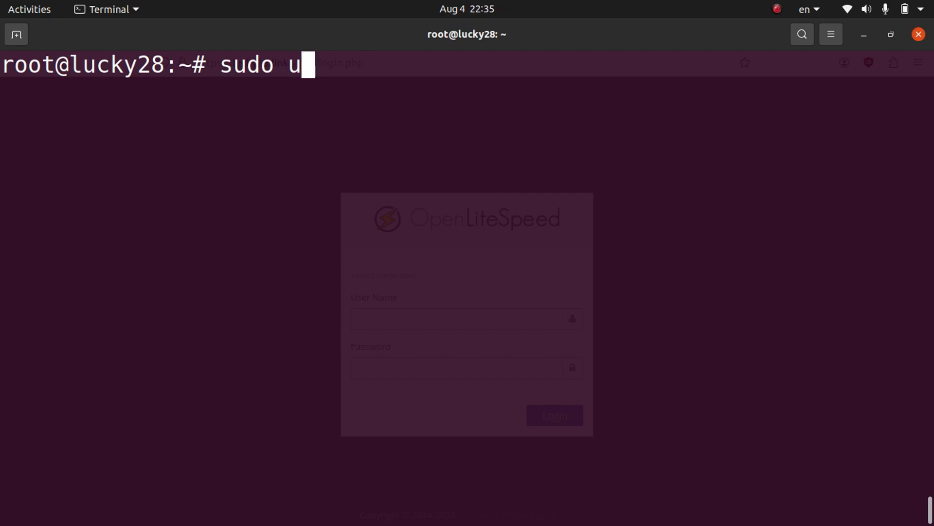
pyautogui.write('fw rel')
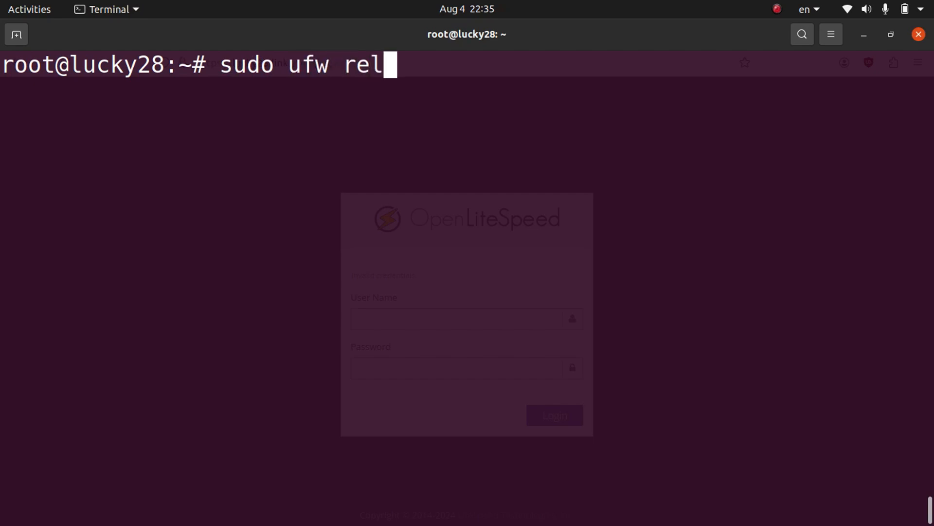
pyautogui.press('Return')
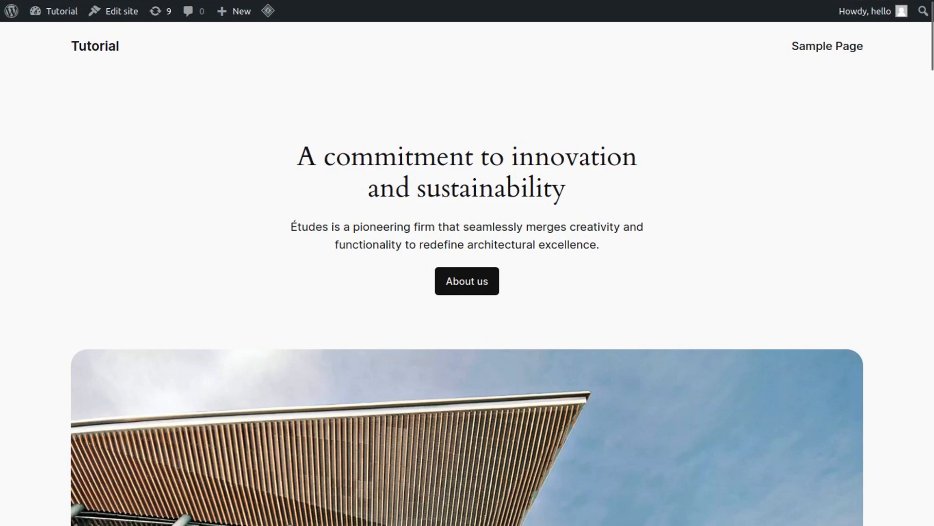
pyautogui.scroll(-3)
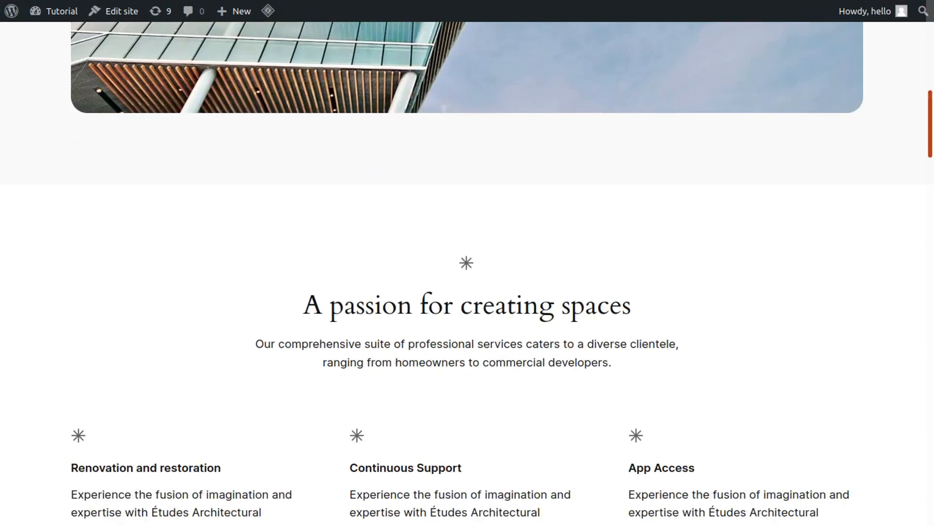
pyautogui.scroll(-3)
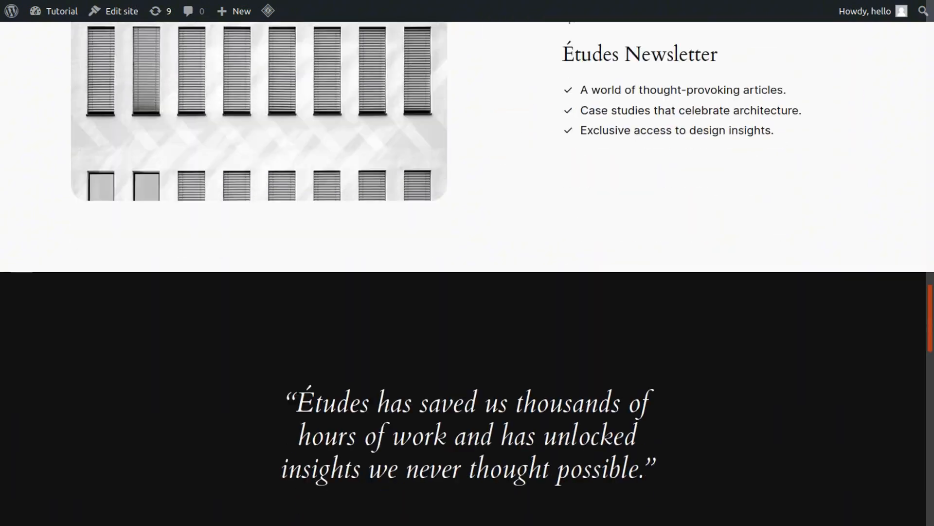
pyautogui.scroll(3)
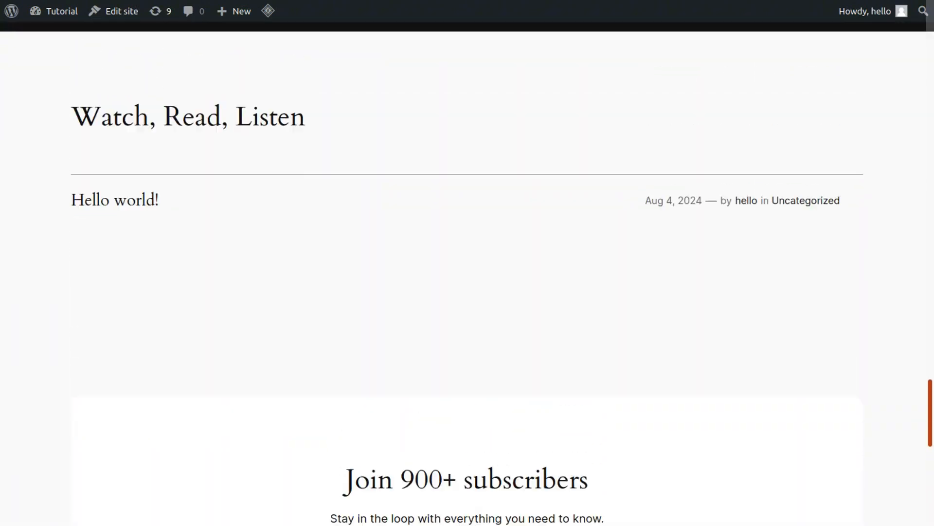